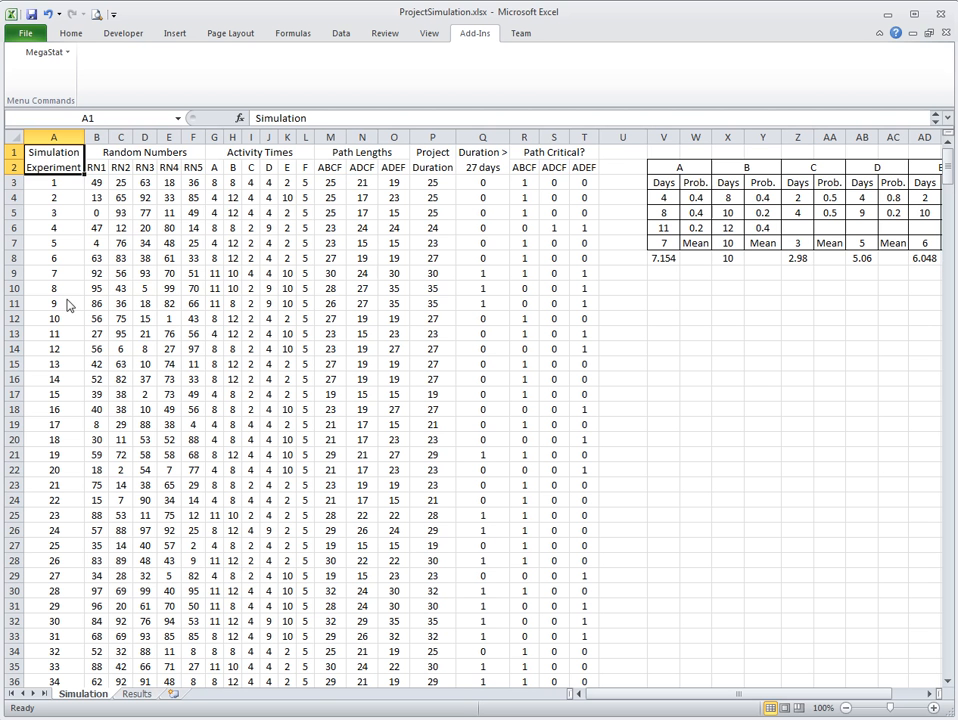
mouse_move(70, 304)
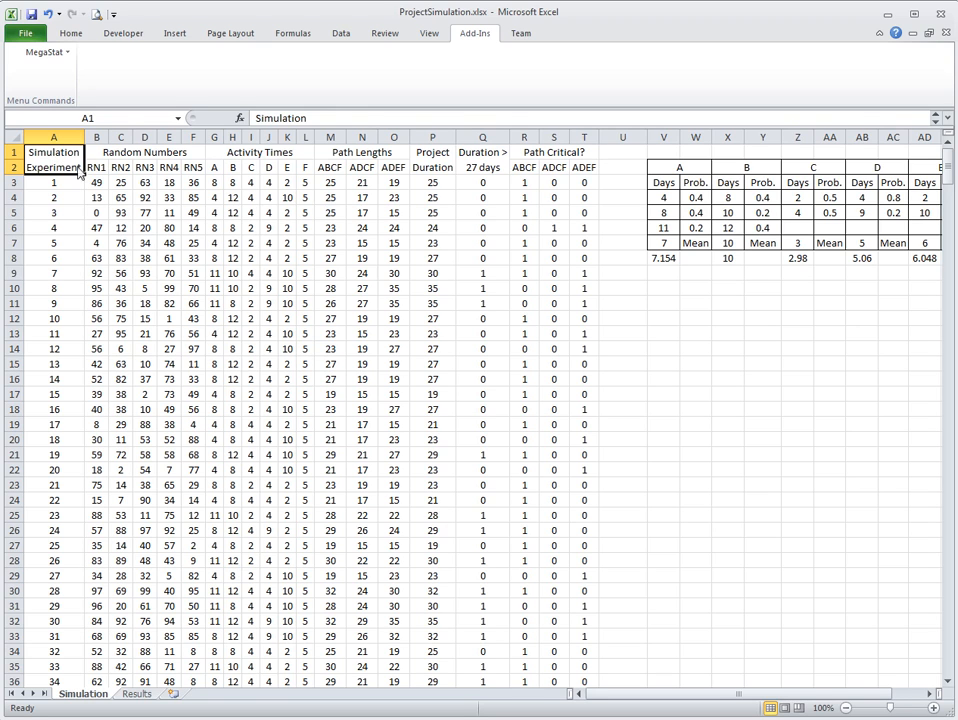
mouse_move(62, 188)
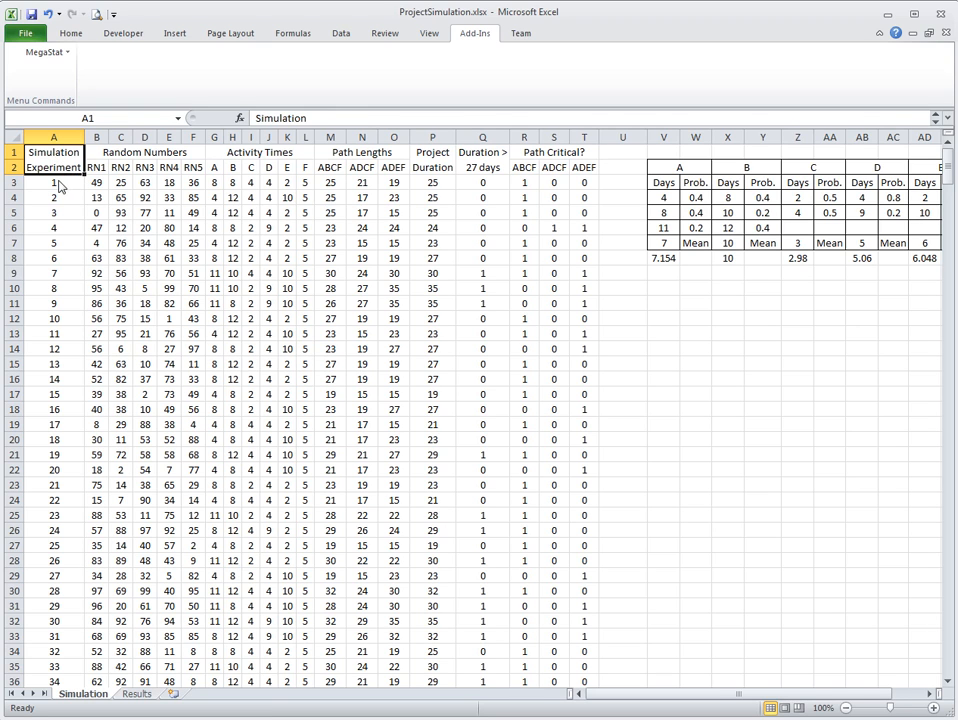
Browse the experiment numbers down the simulation table and return to its top
click(52, 182)
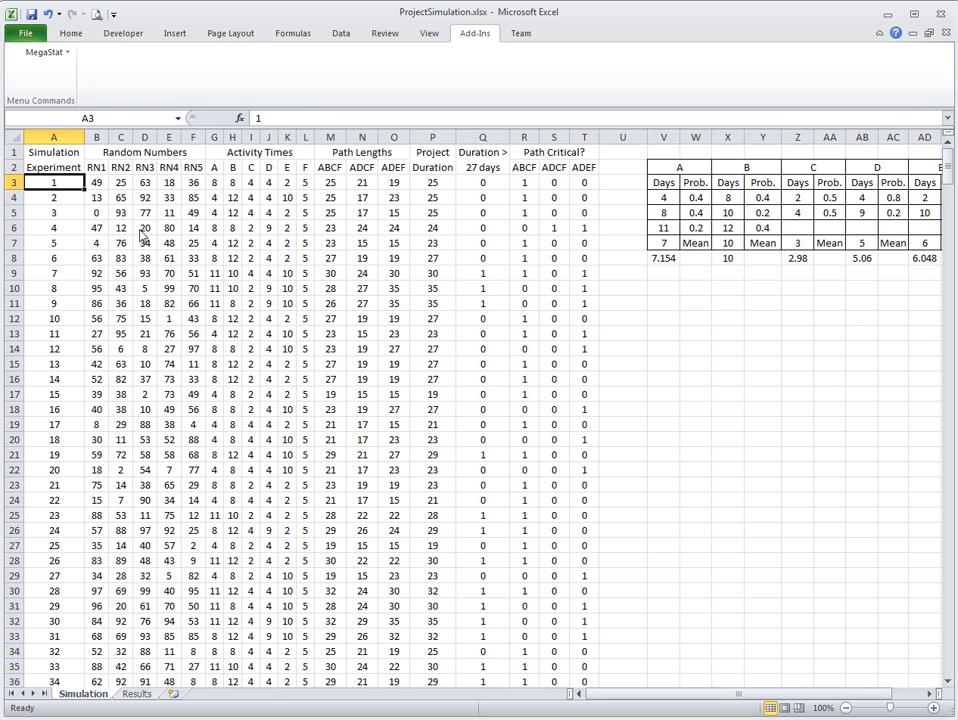
click(52, 242)
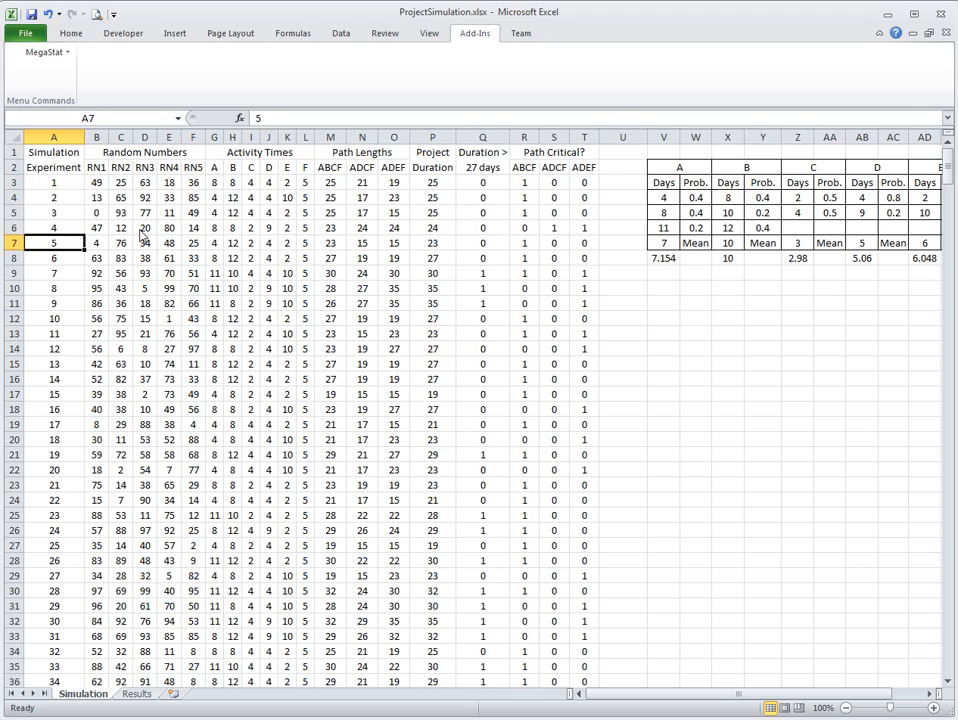
scroll(down, 3)
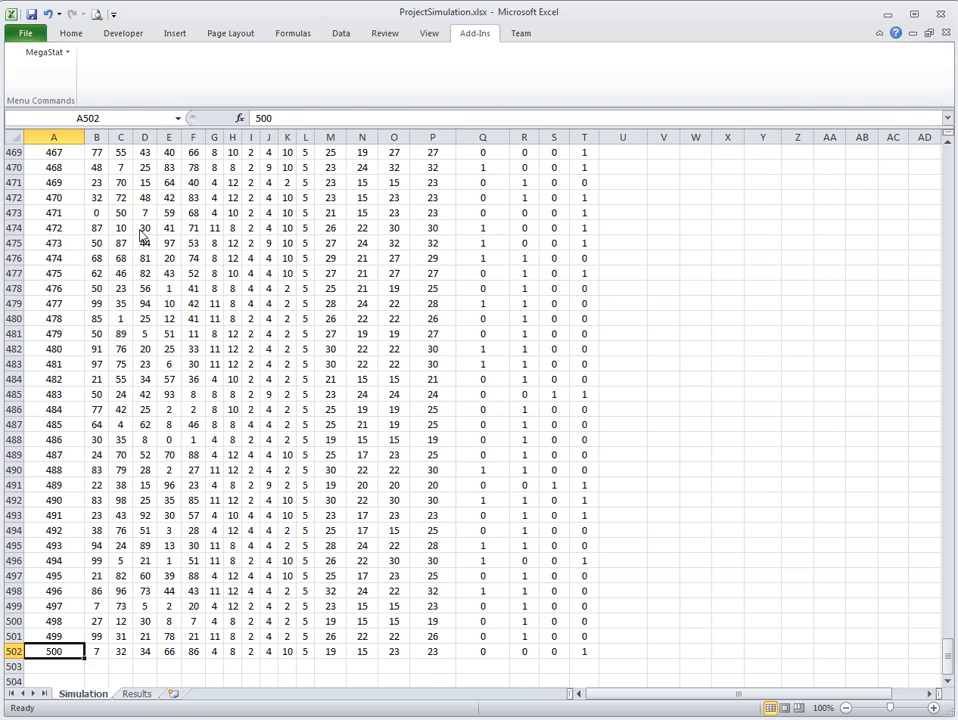
key(ctrl+Home)
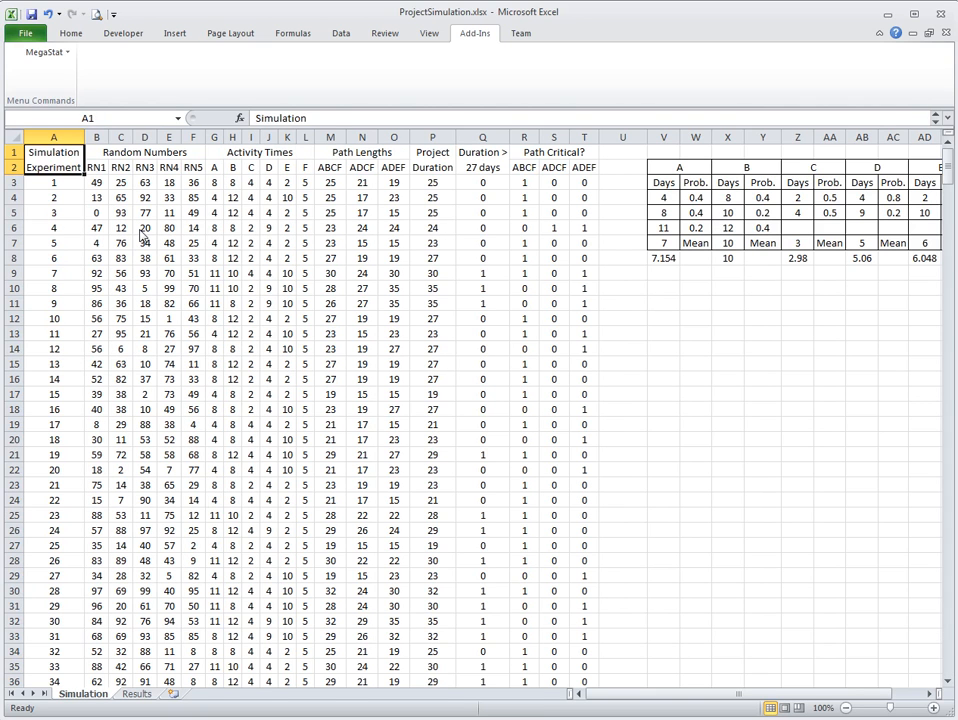
mouse_move(144, 238)
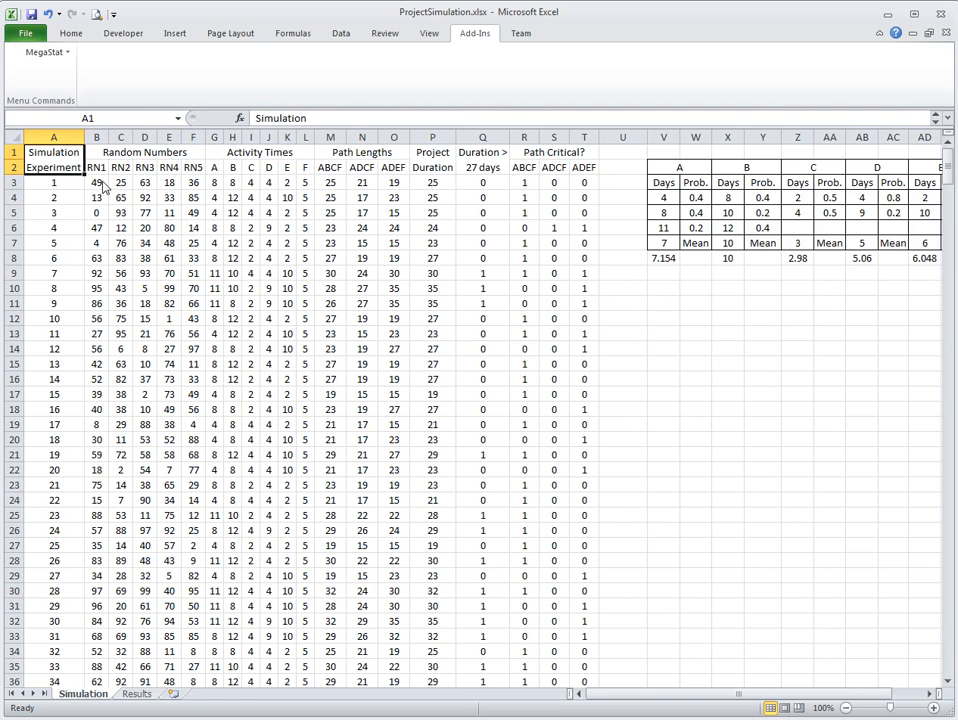
Review the random activity-time formulas for A, B through F and the ABCF path-length formula
click(96, 182)
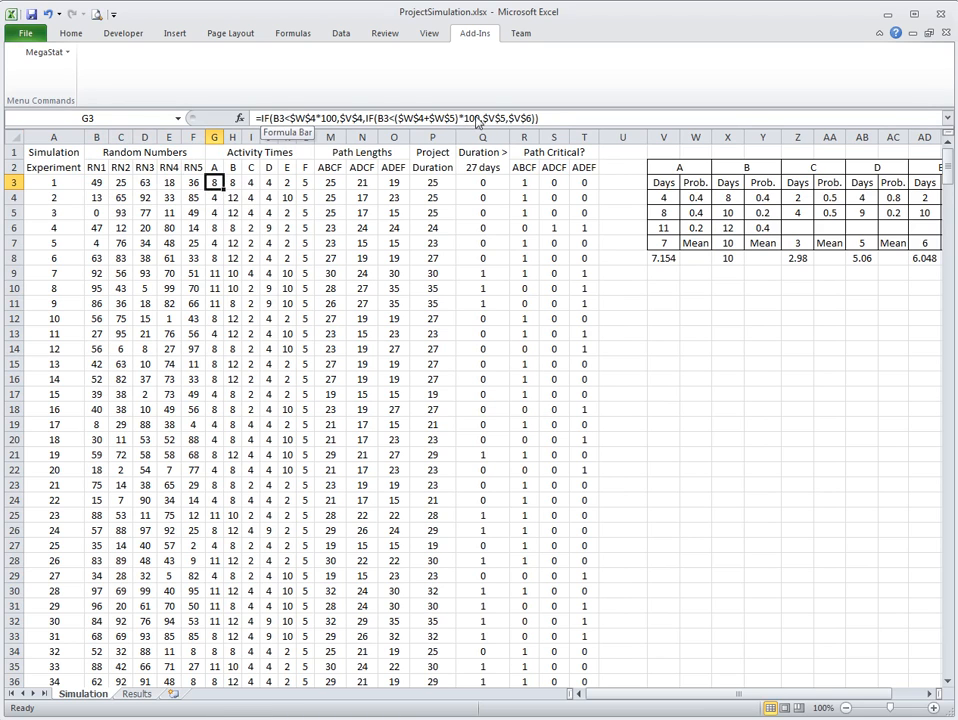
double_click(214, 182)
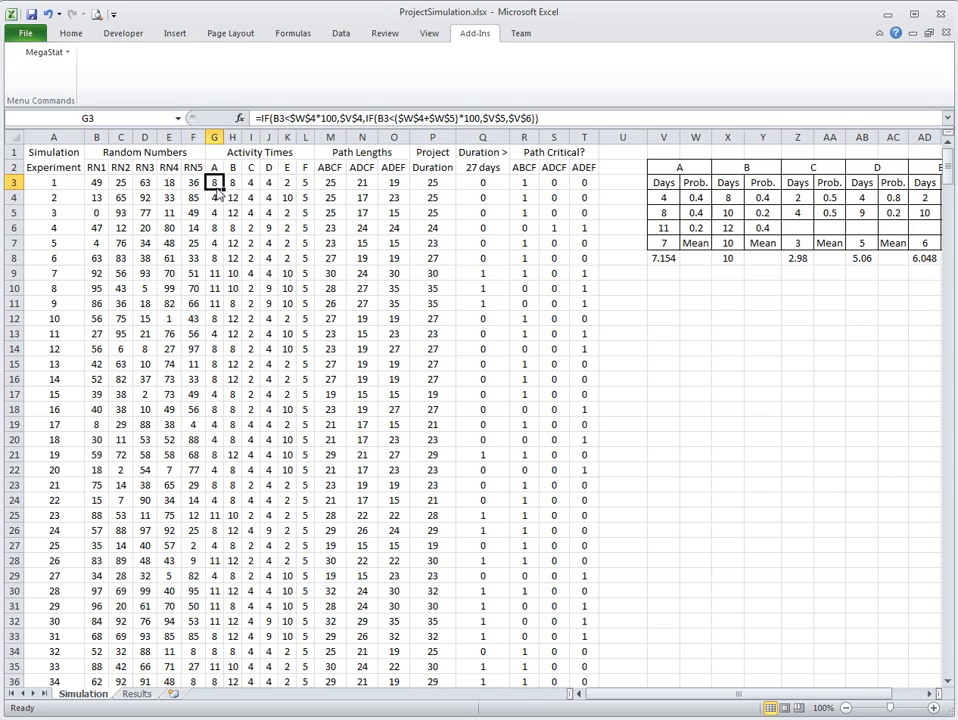
click(250, 182)
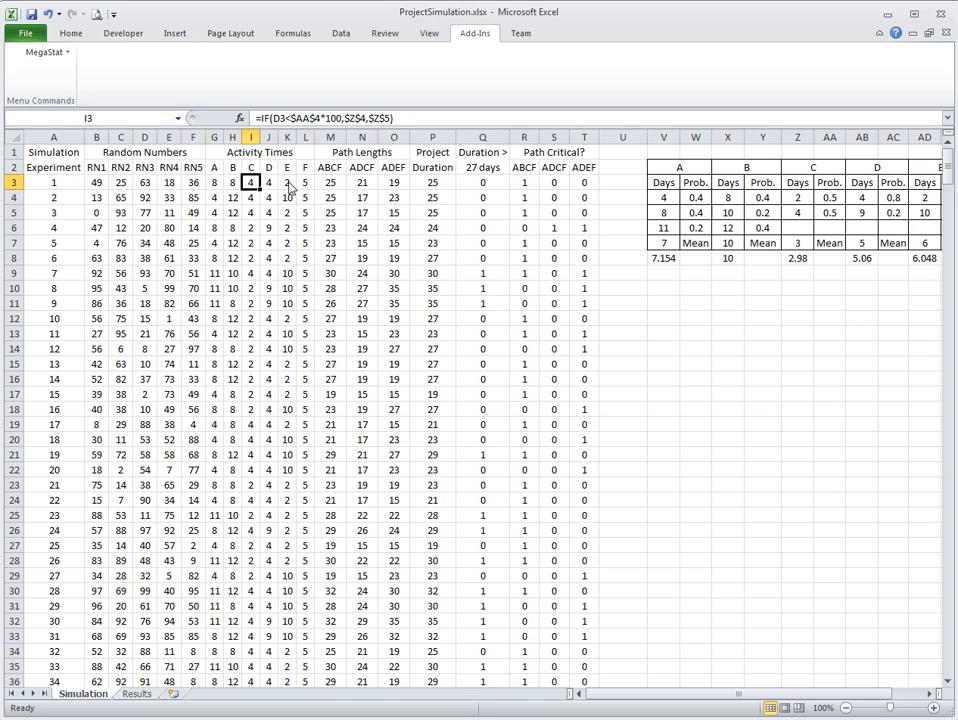
click(288, 182)
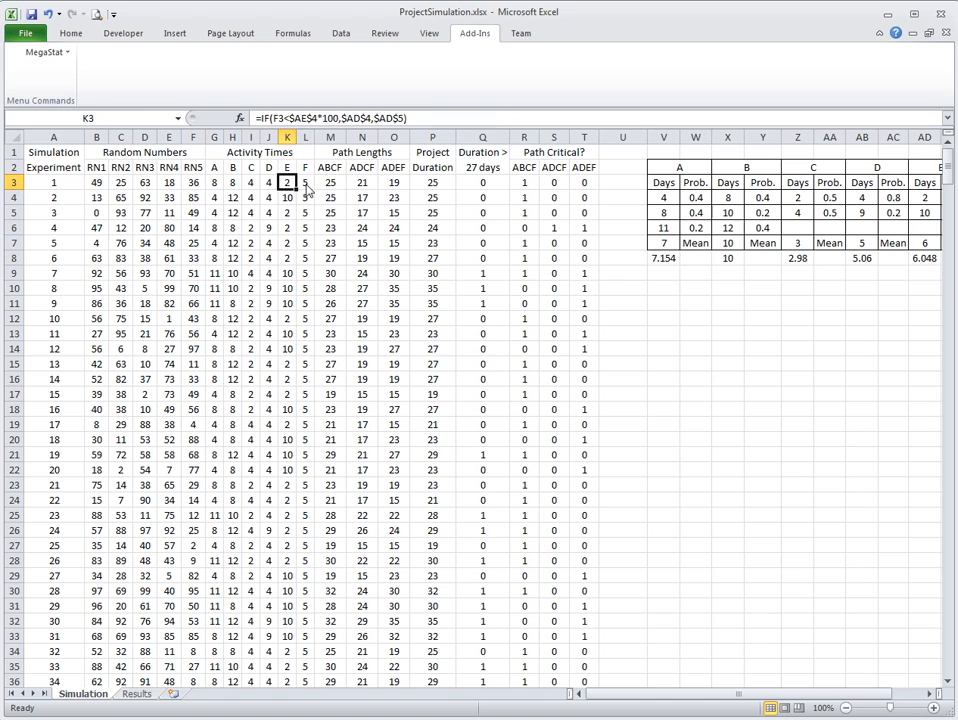
click(304, 182)
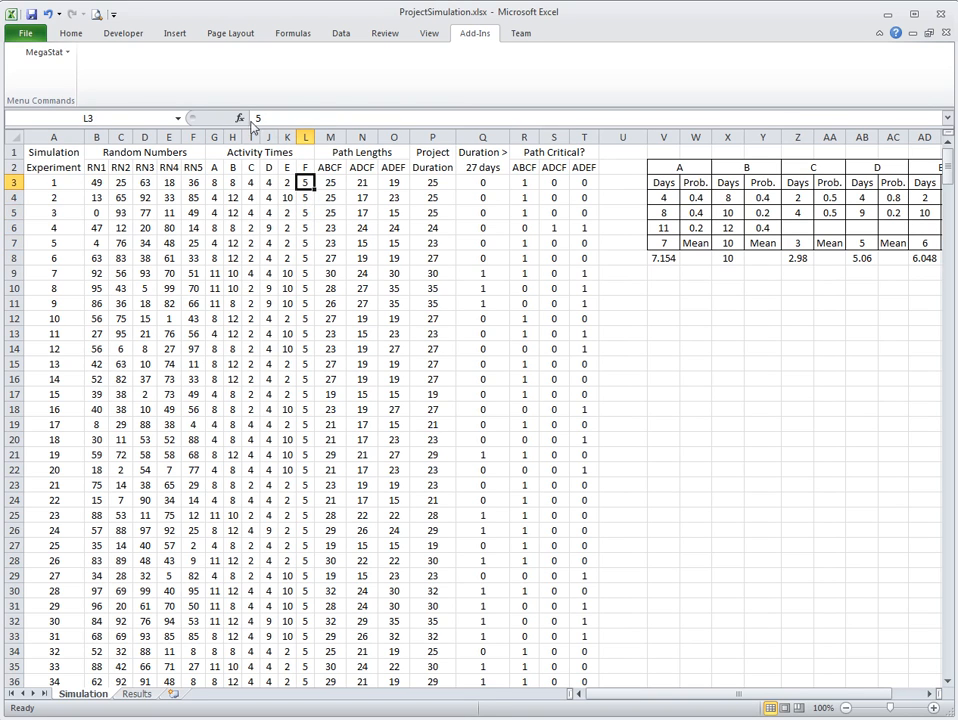
mouse_move(340, 198)
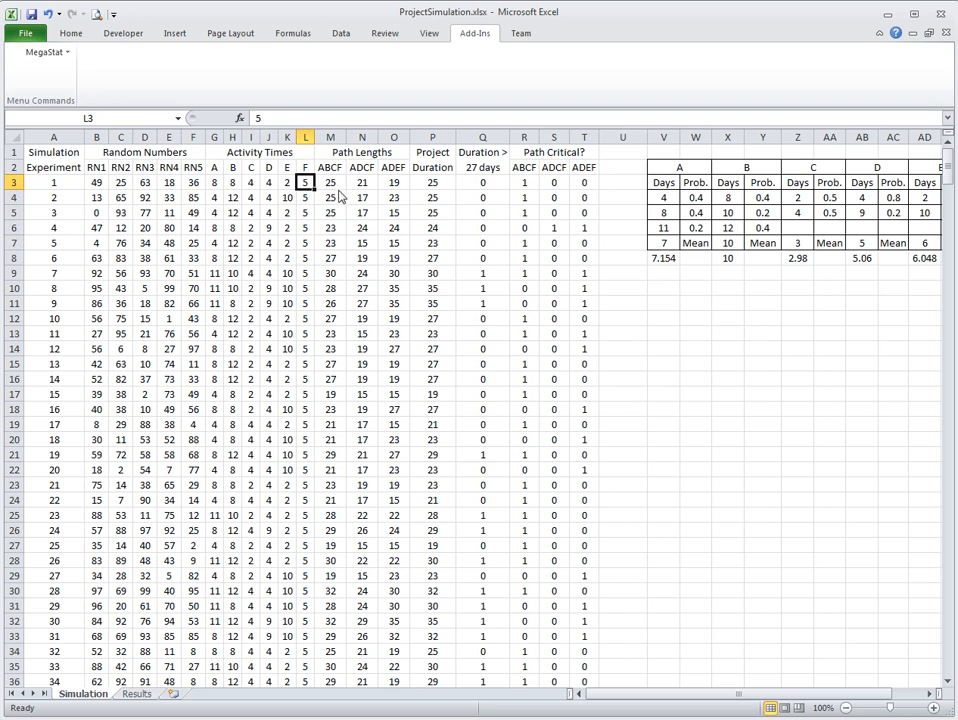
click(330, 182)
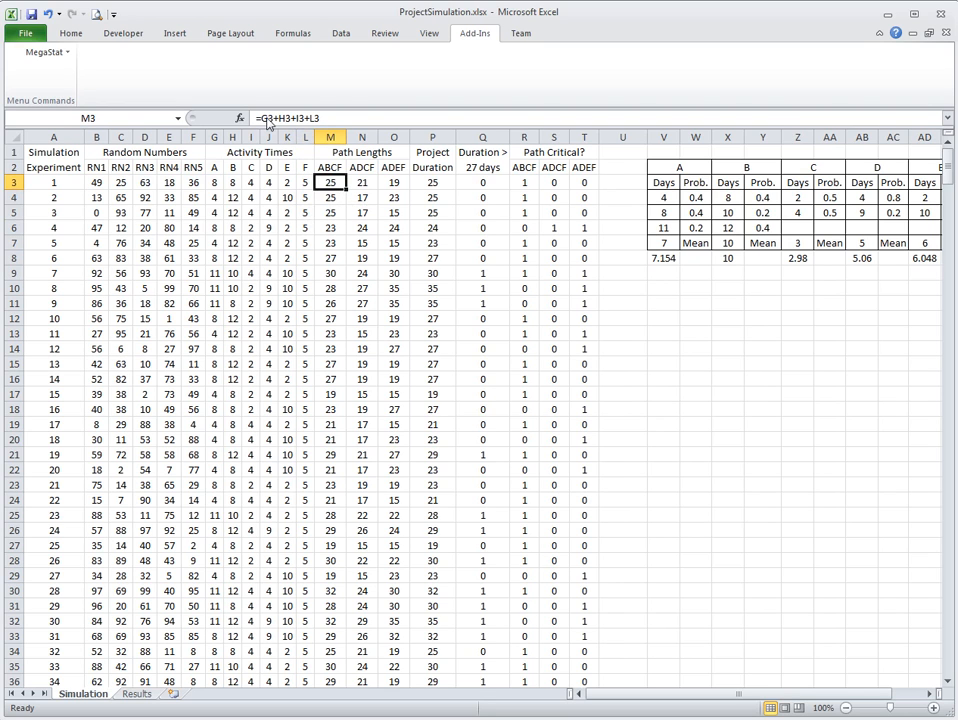
mouse_move(290, 118)
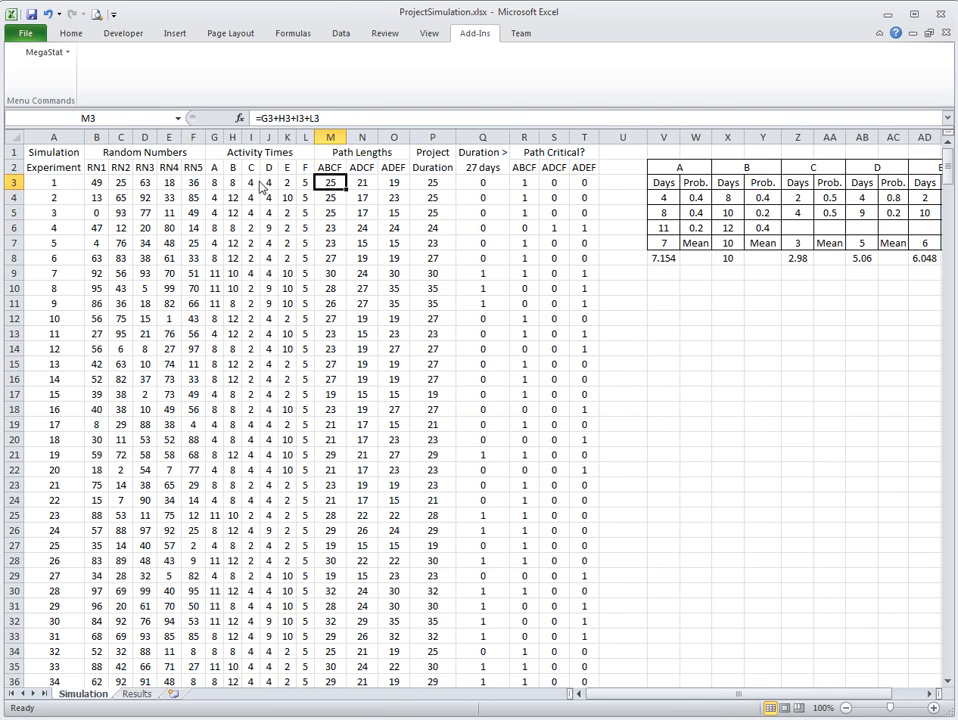
mouse_move(336, 192)
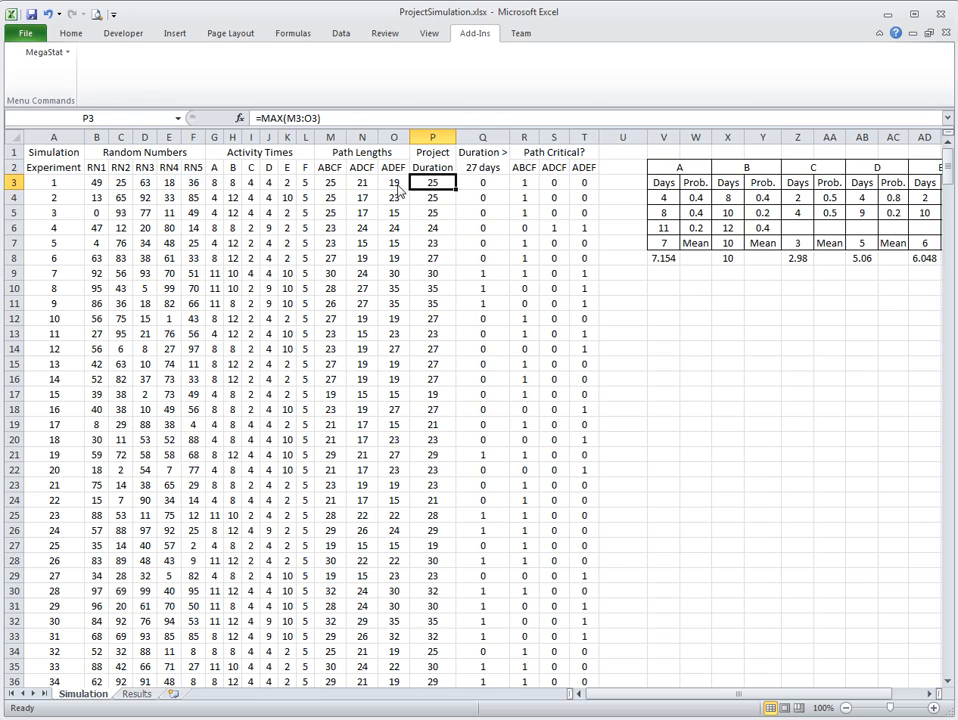
Review the over-27-days duration formula, then move to the Results summary
click(482, 182)
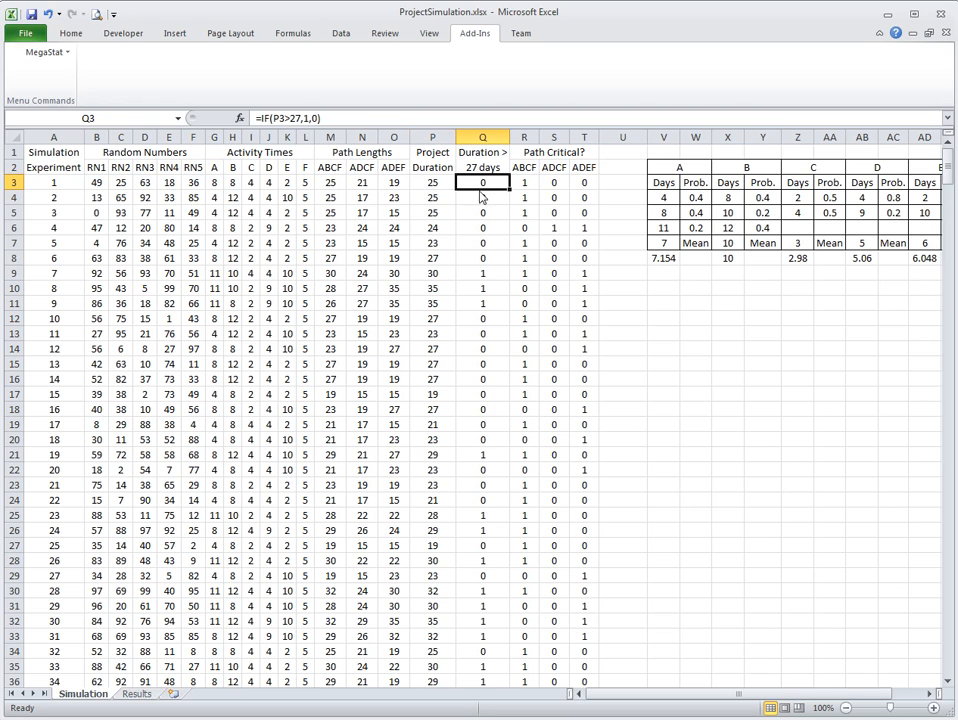
mouse_move(312, 124)
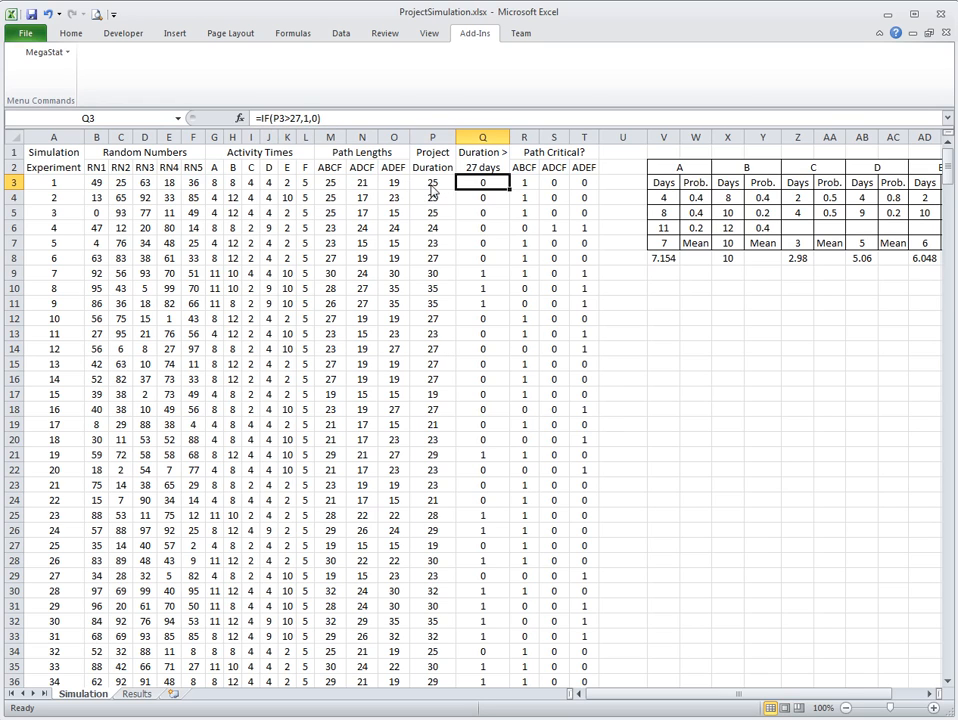
mouse_move(312, 132)
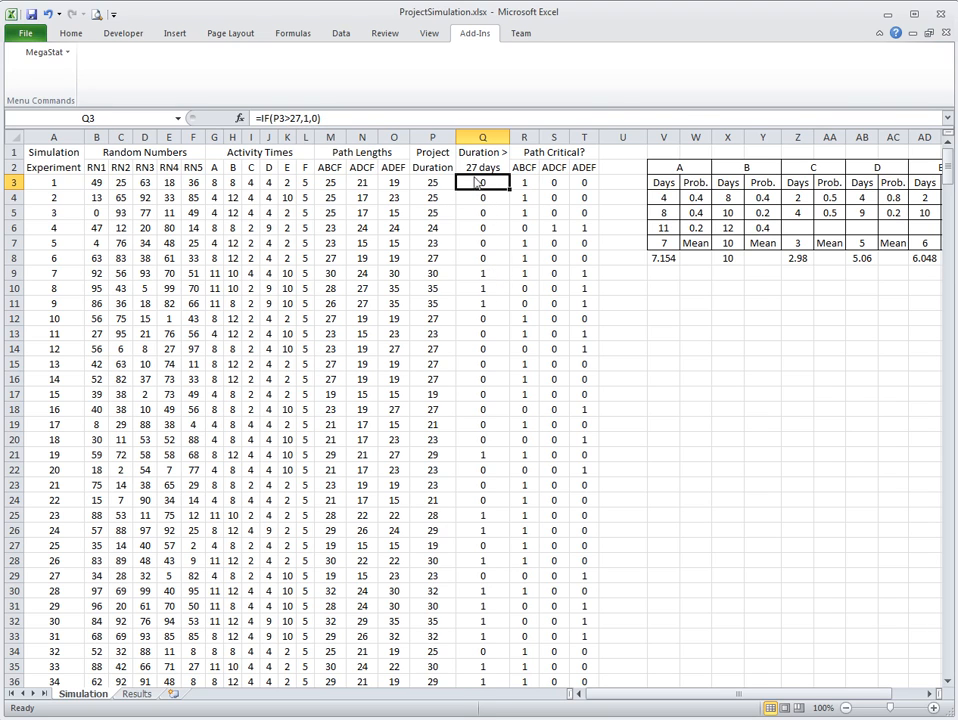
mouse_move(500, 184)
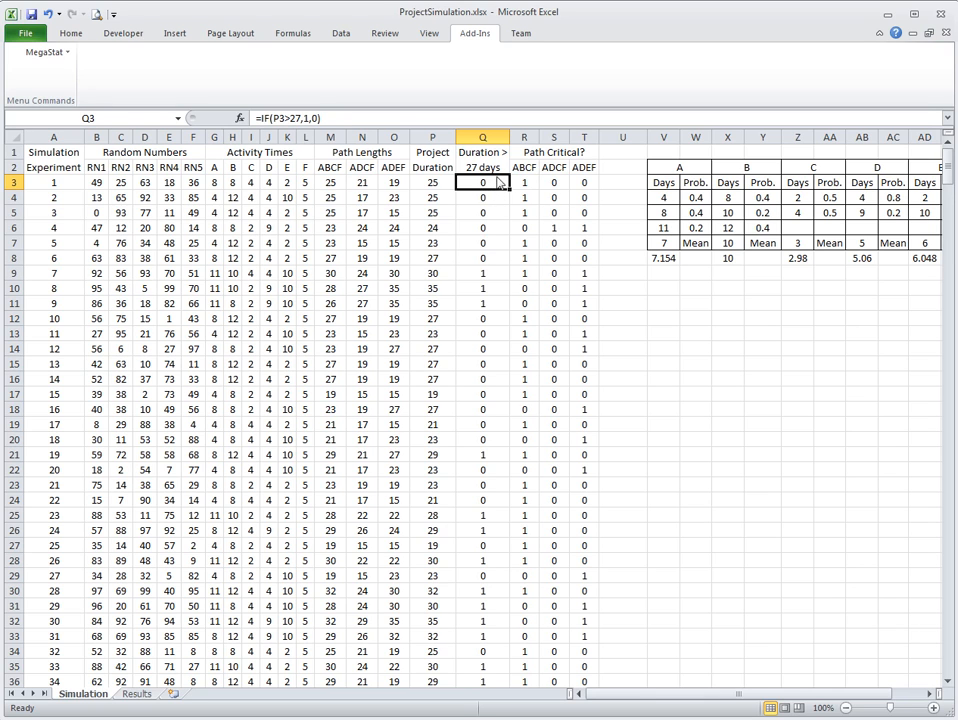
mouse_move(490, 204)
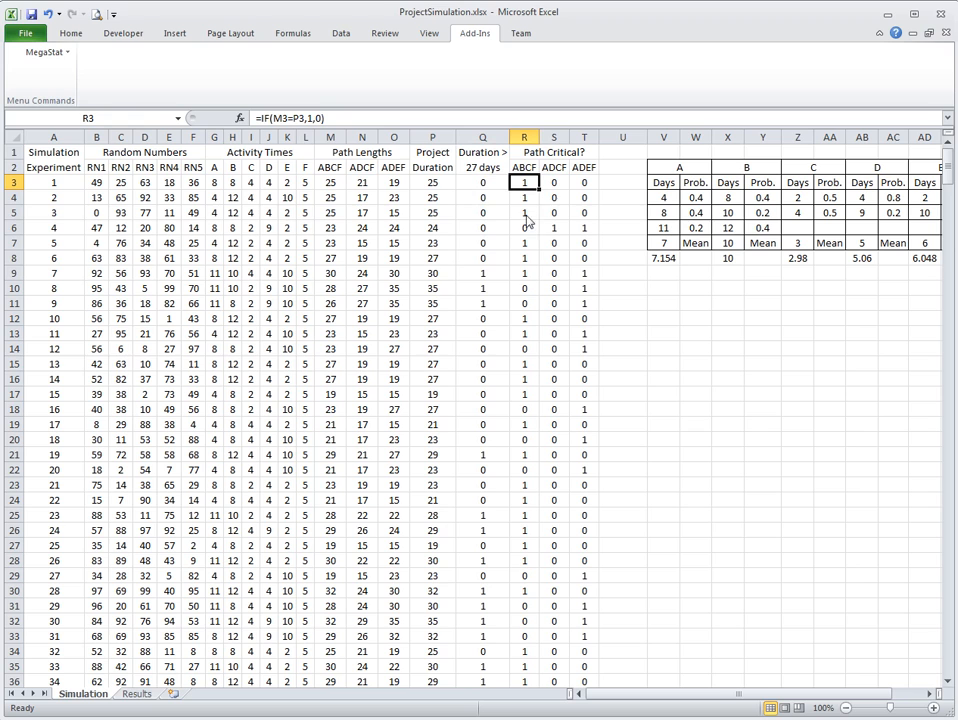
mouse_move(524, 182)
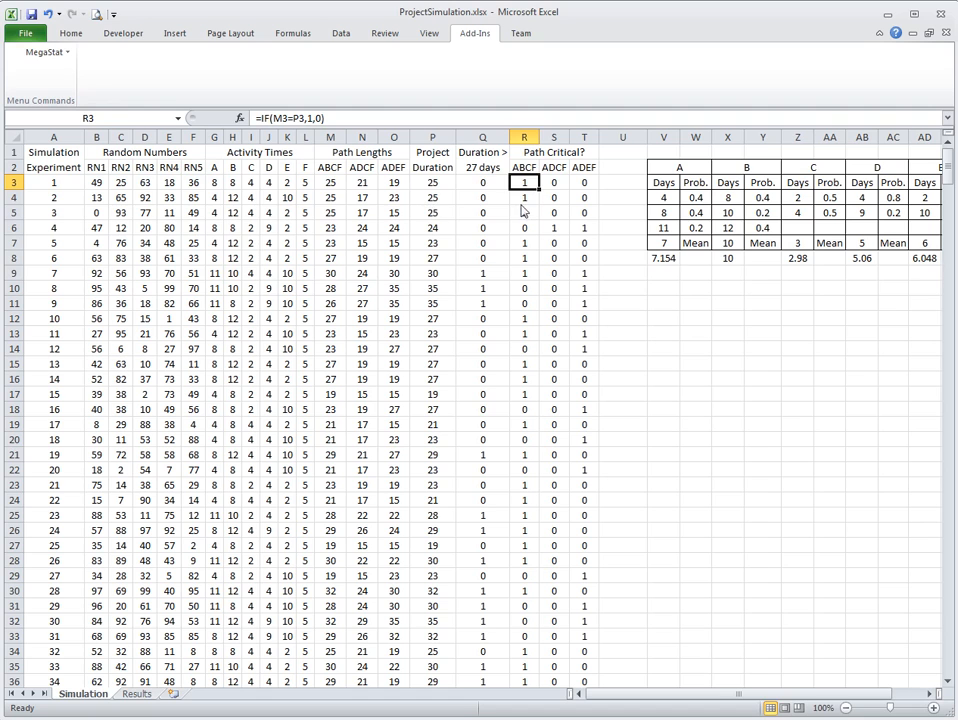
double_click(524, 182)
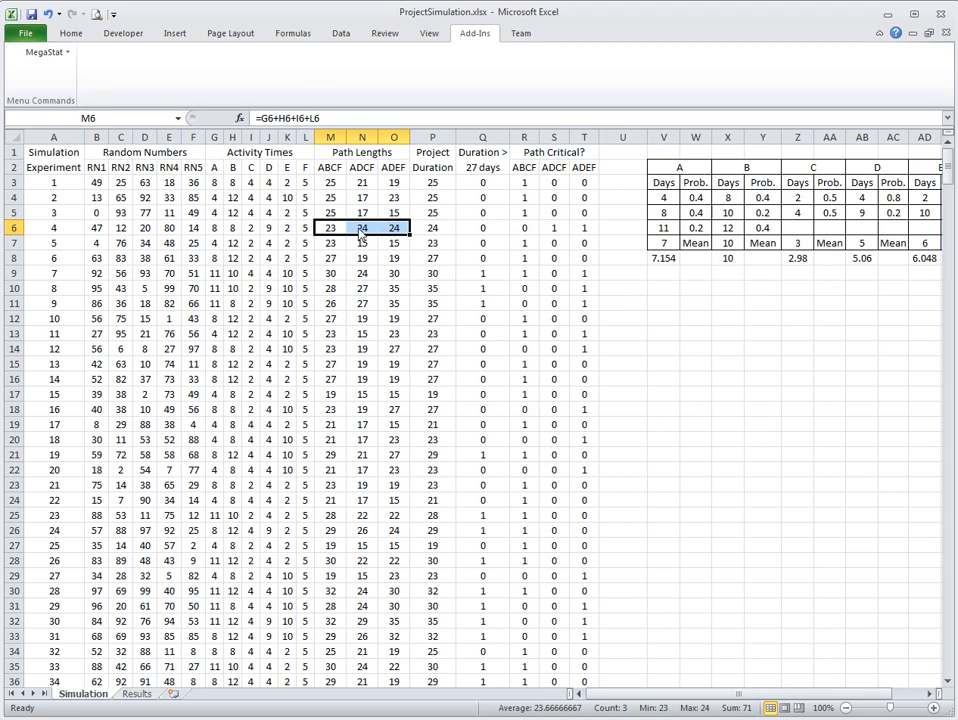
mouse_move(408, 236)
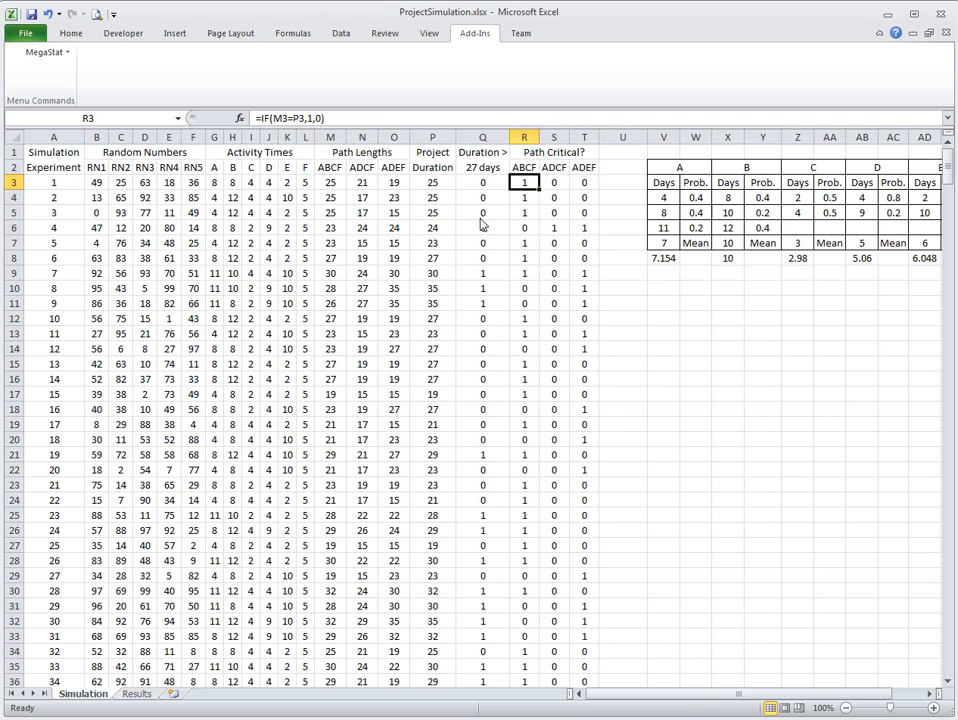
click(52, 152)
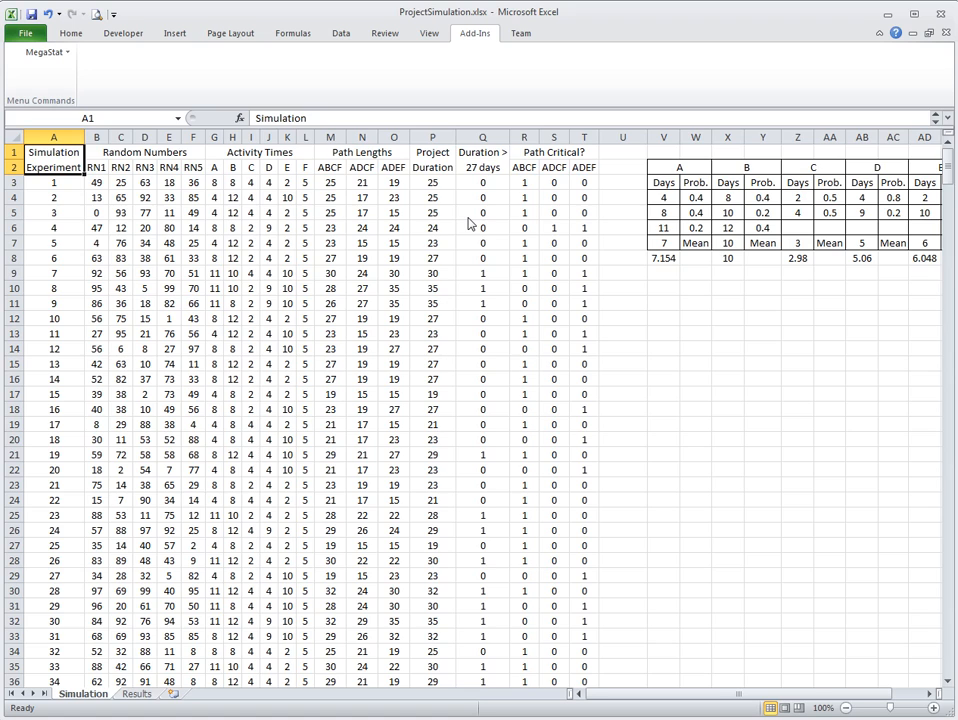
click(136, 692)
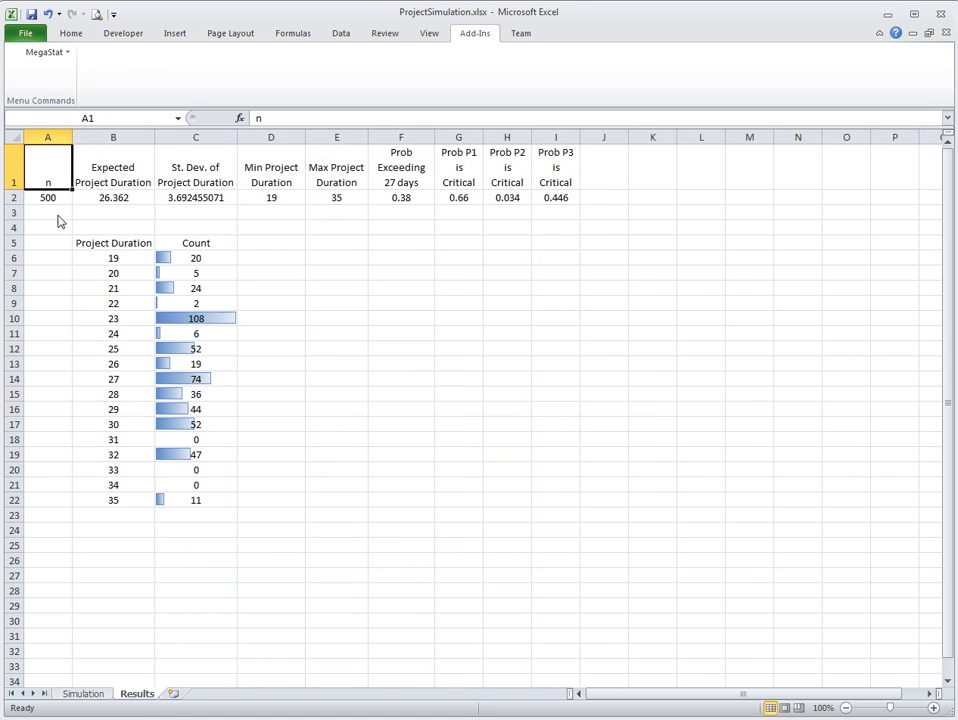
Check the Results formulas for sample size, expected duration, standard deviation, minimum and maximum
click(48, 198)
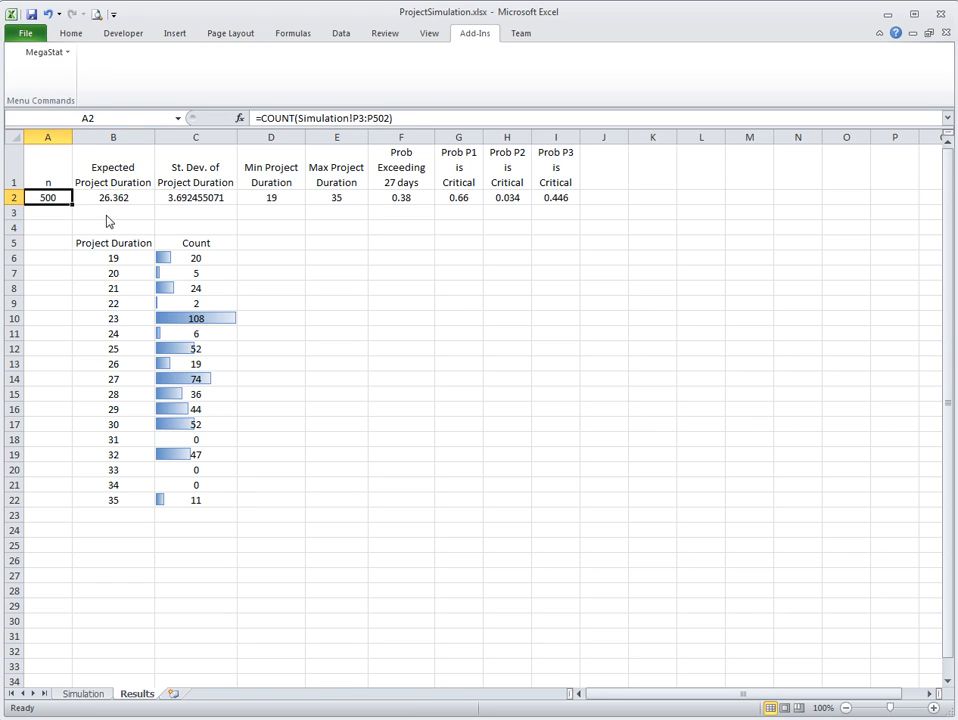
click(112, 198)
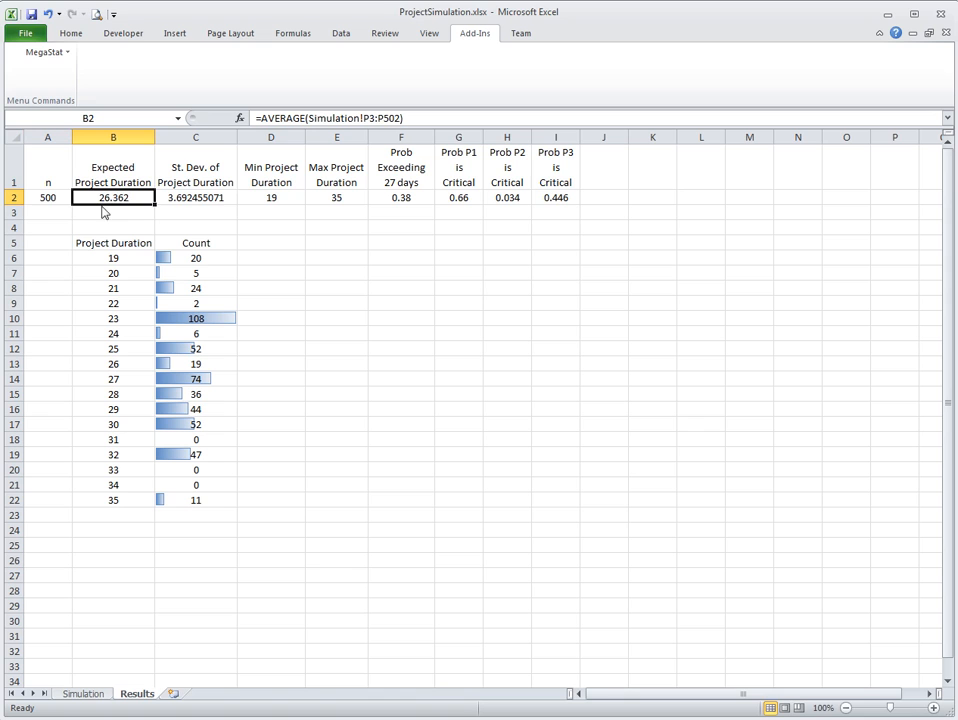
mouse_move(202, 206)
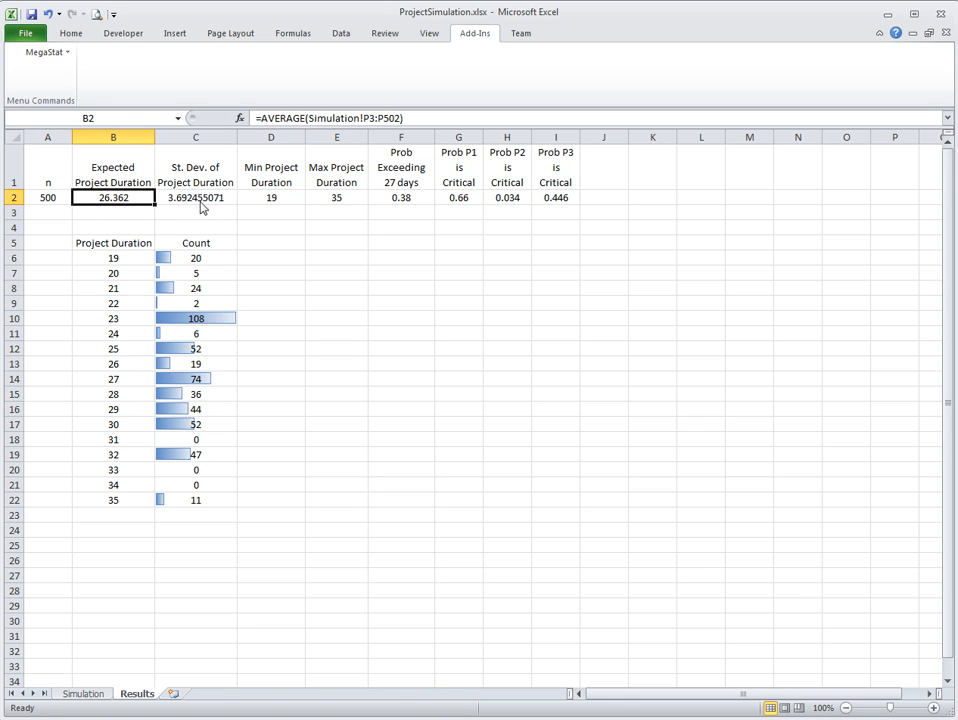
click(196, 198)
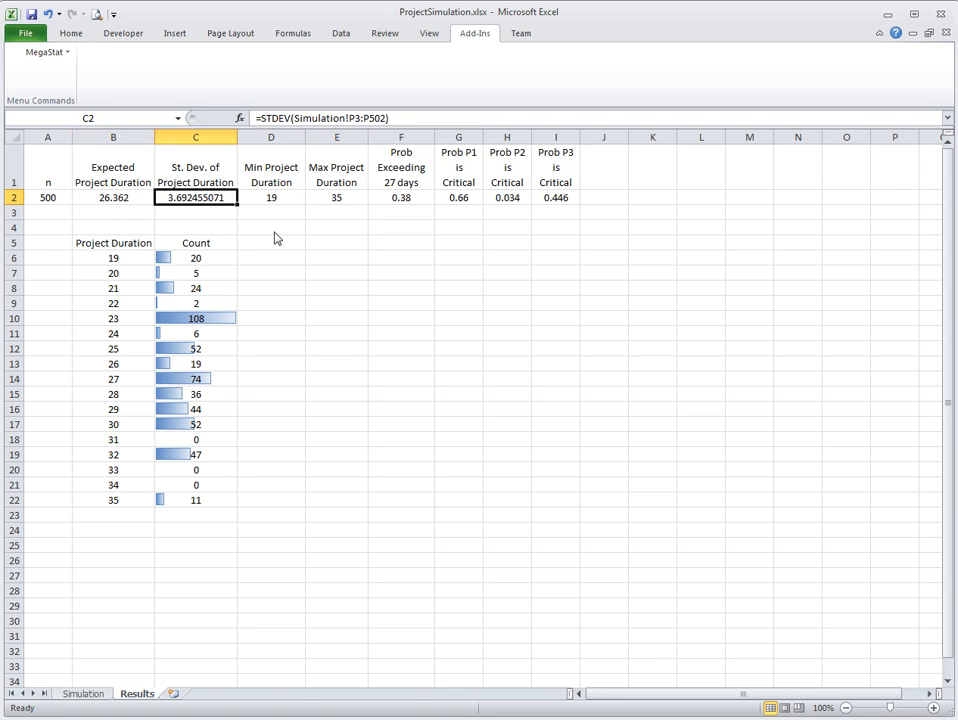
click(270, 198)
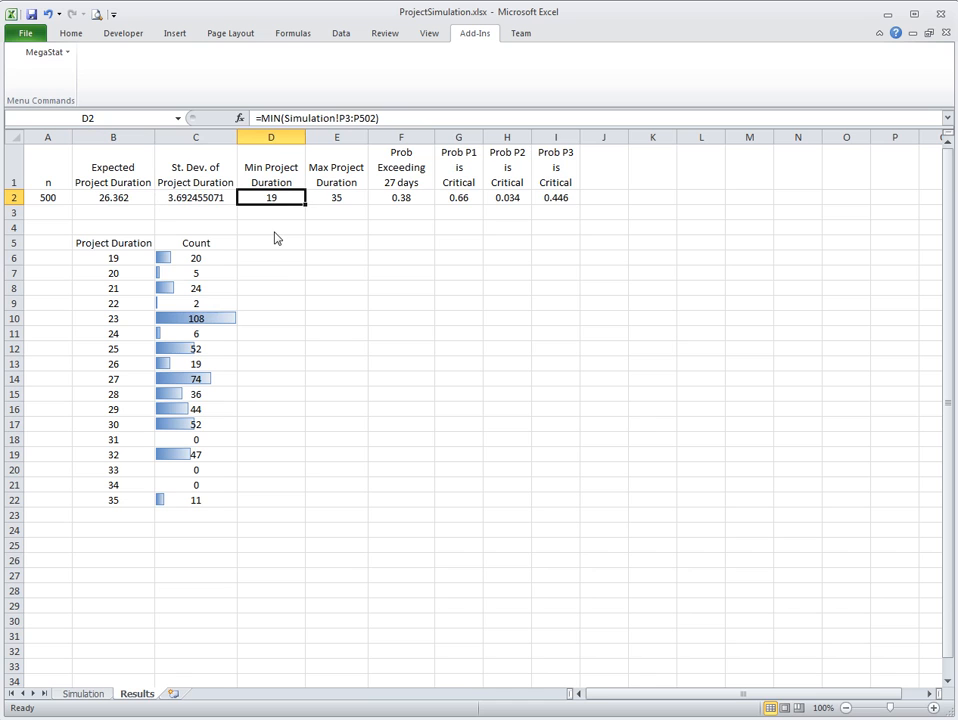
click(336, 198)
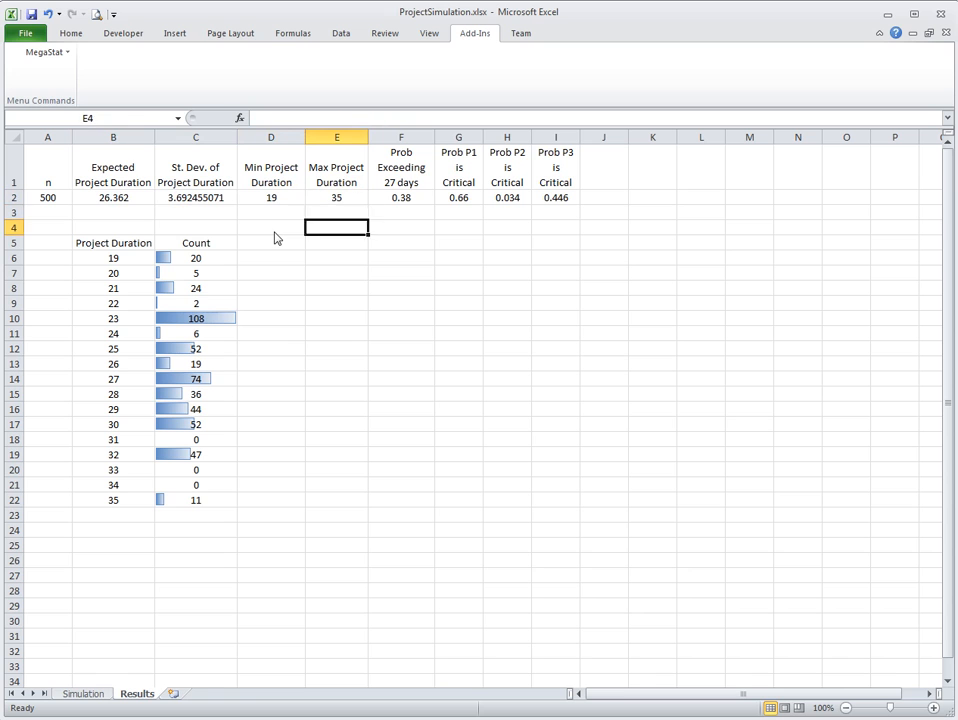
Check the count formula for duration 19 and select the data-bar histogram counts
drag(112, 258, 196, 272)
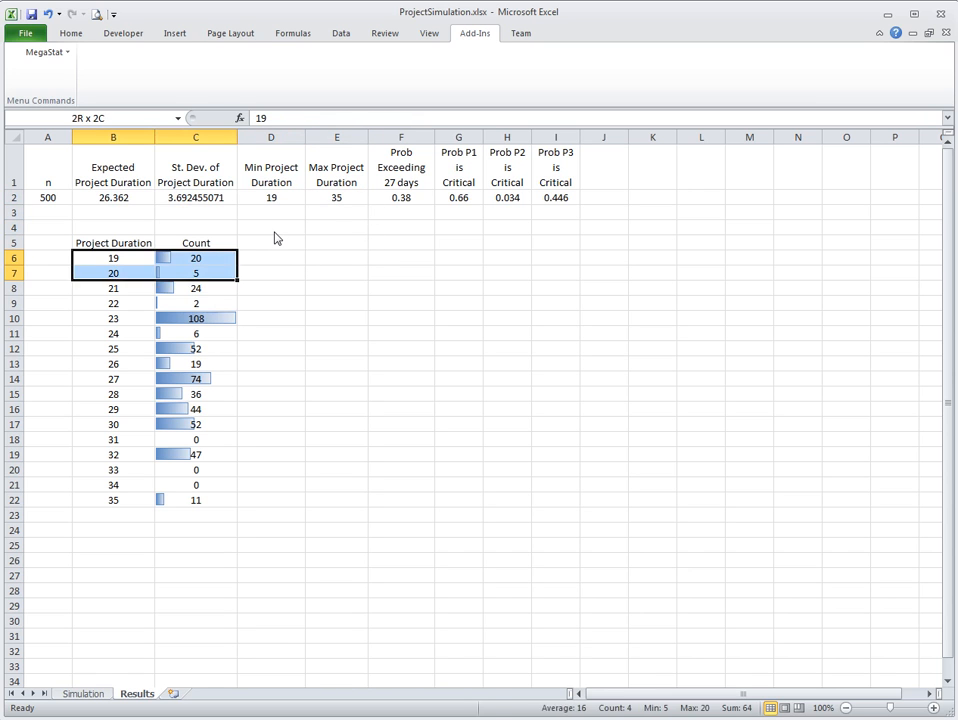
click(196, 256)
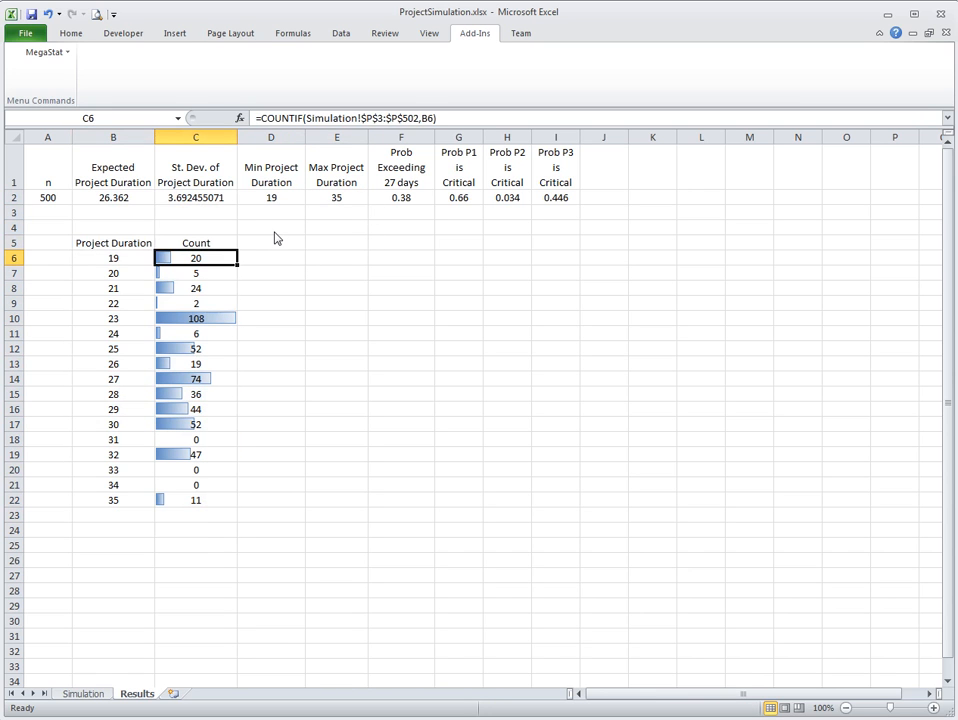
double_click(196, 258)
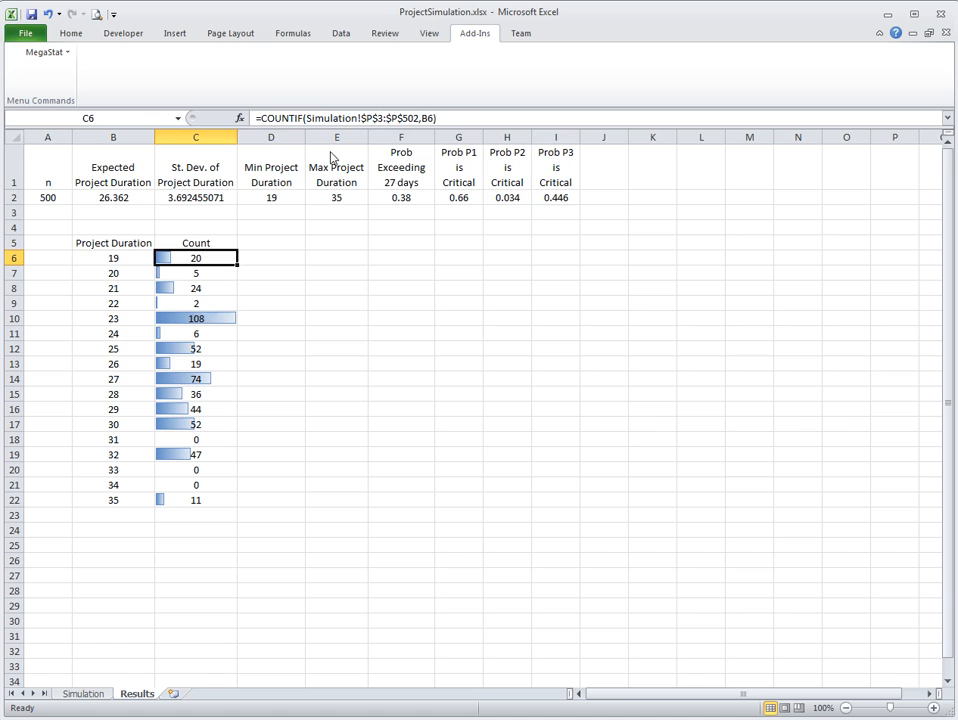
mouse_move(192, 276)
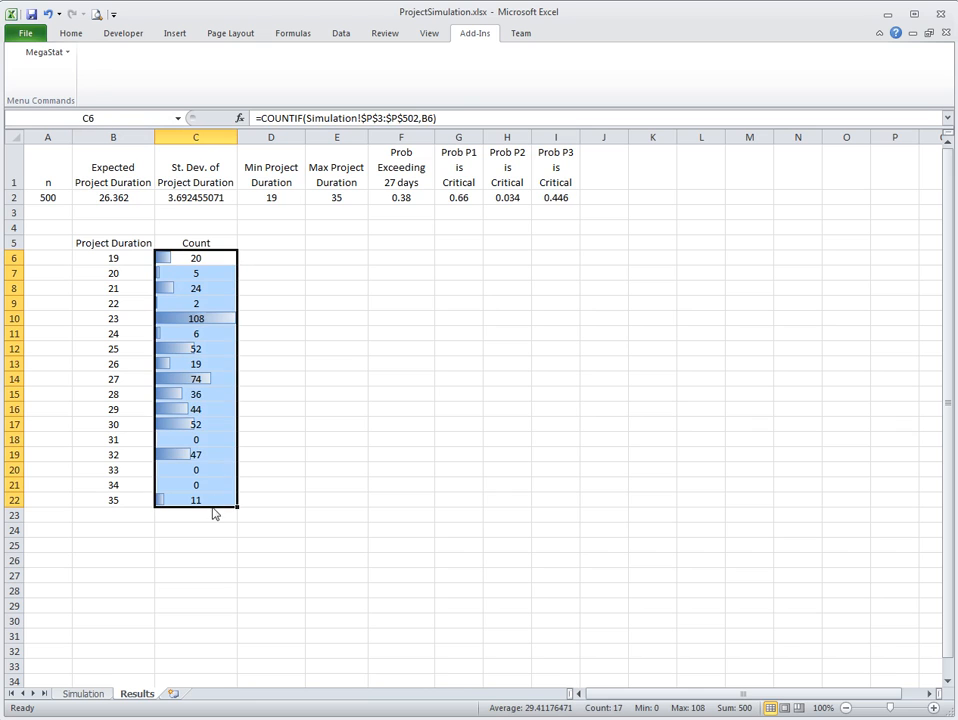
mouse_move(192, 268)
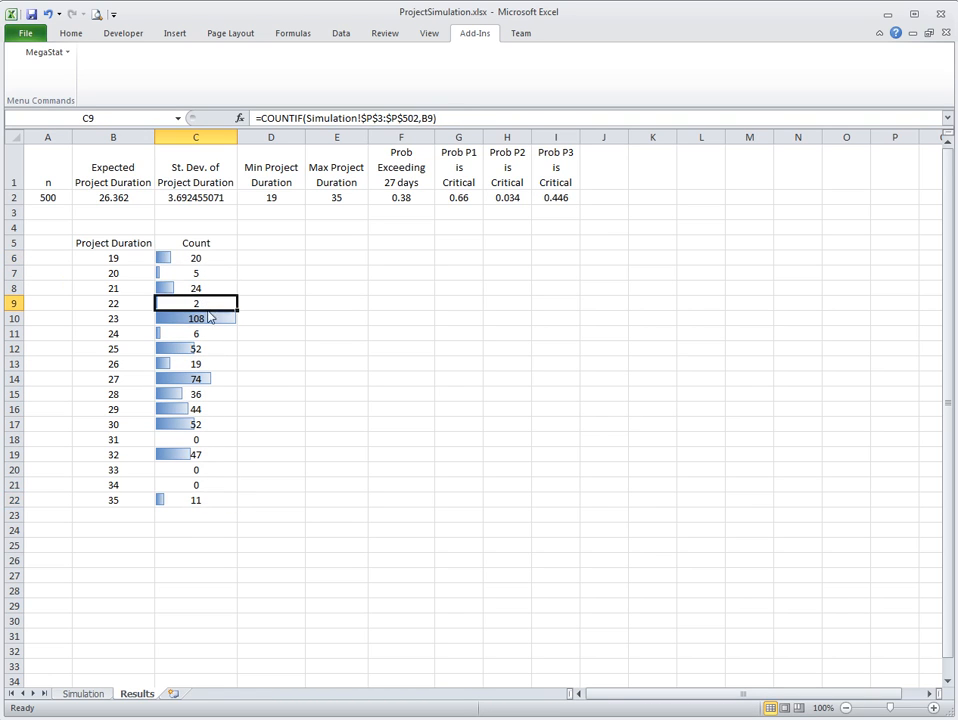
drag(196, 304, 196, 364)
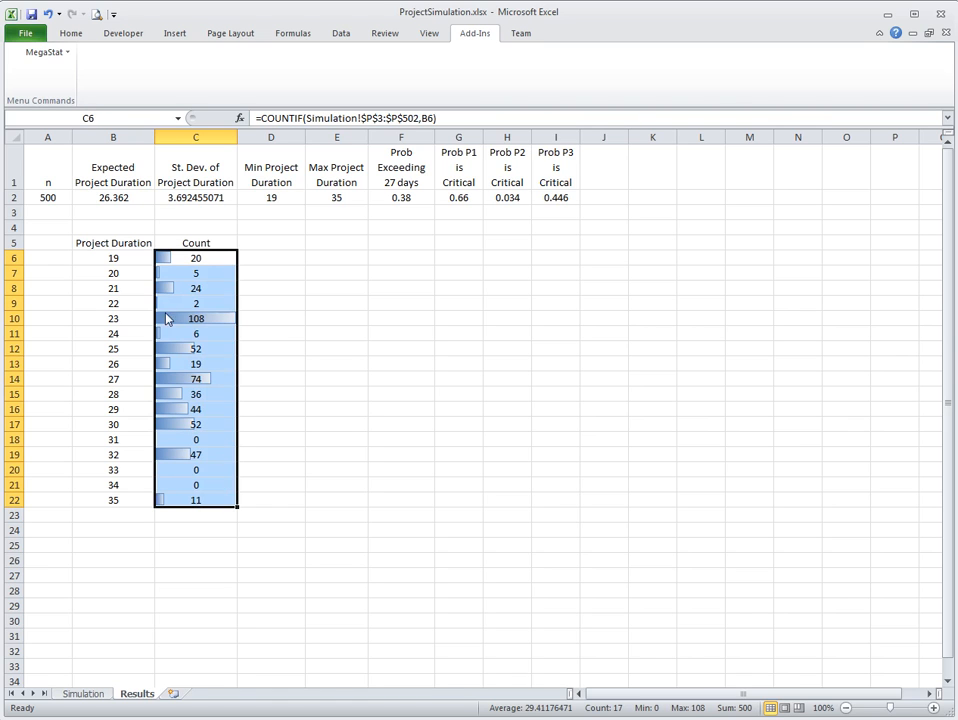
mouse_move(184, 260)
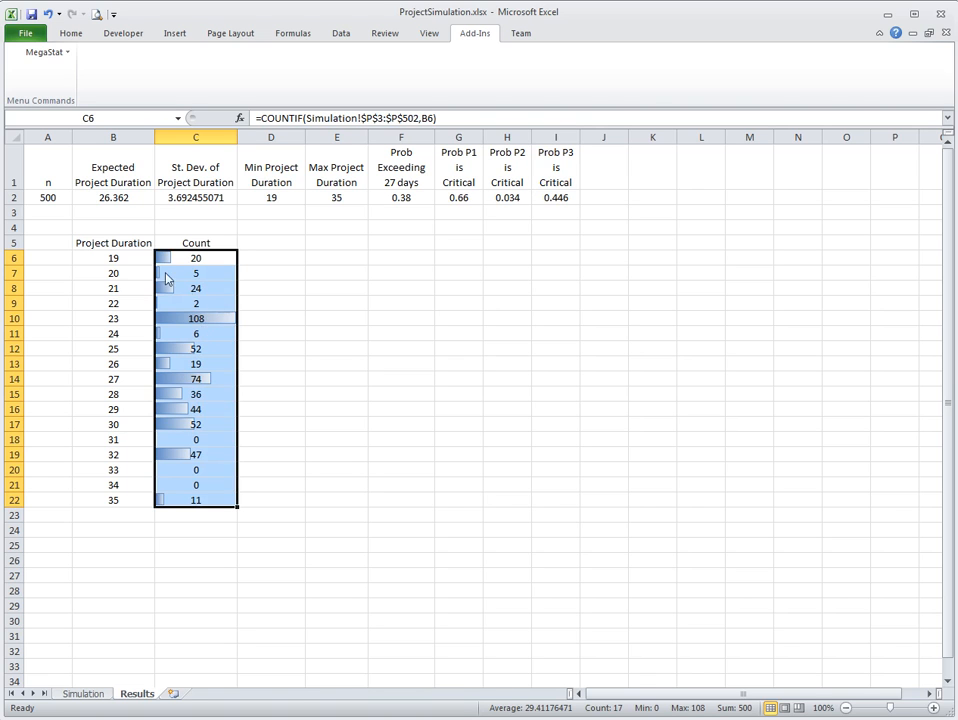
Check the count formulas for durations 23, 25, 27 and 31, then the expected duration average
click(196, 318)
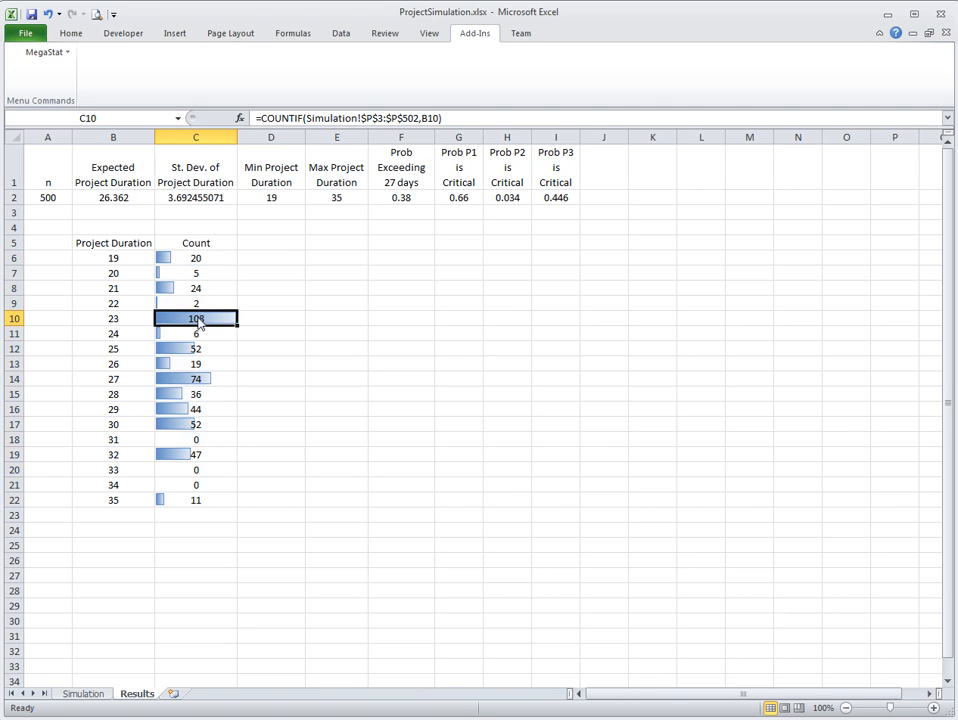
click(196, 348)
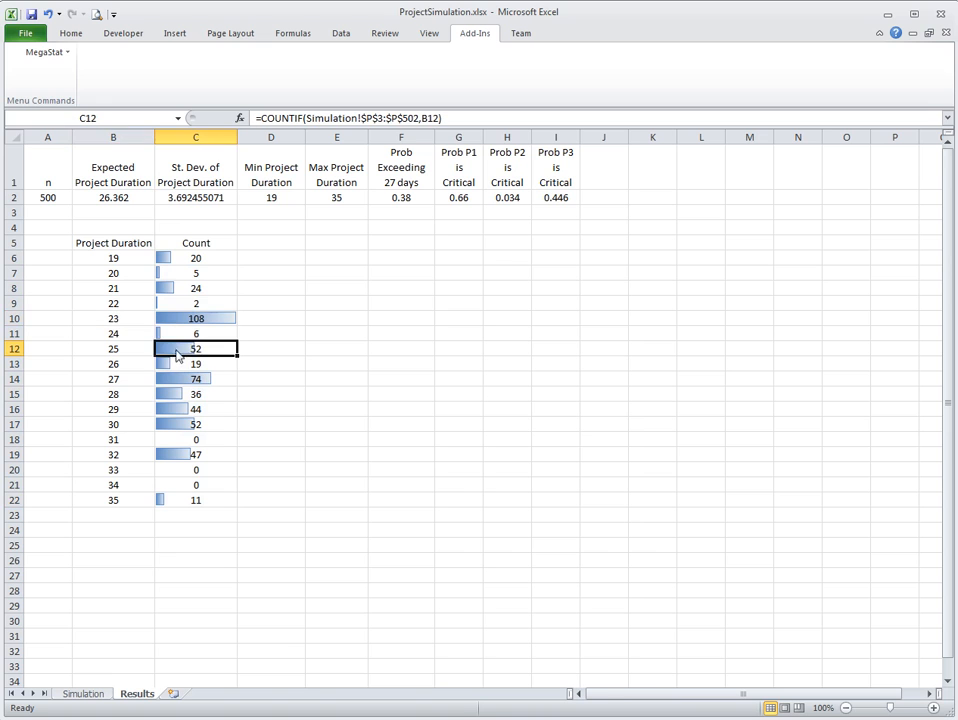
click(196, 378)
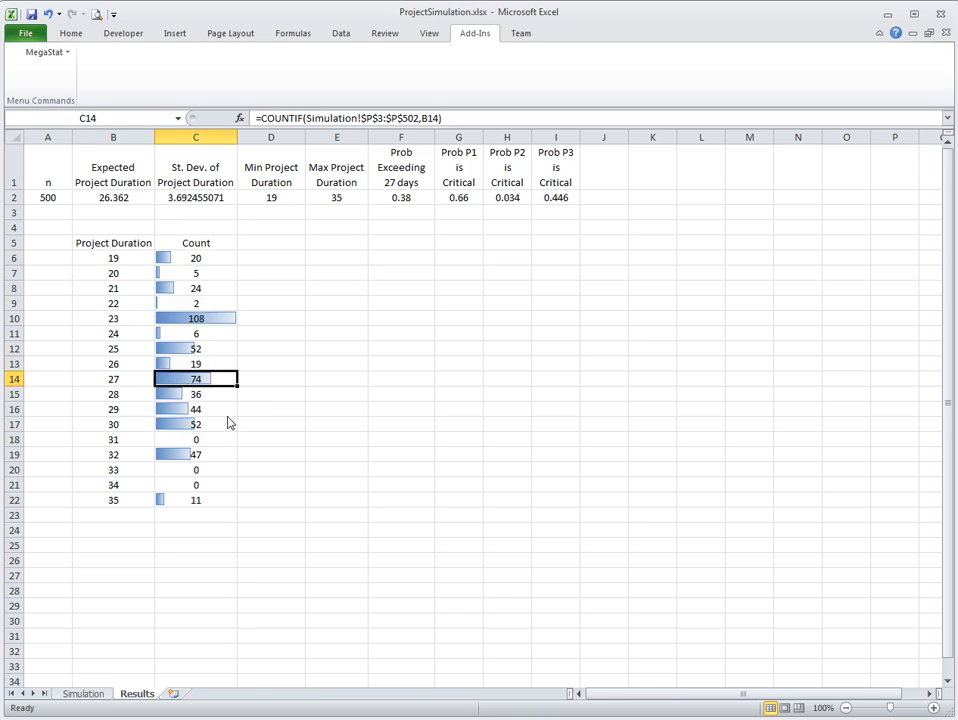
click(196, 440)
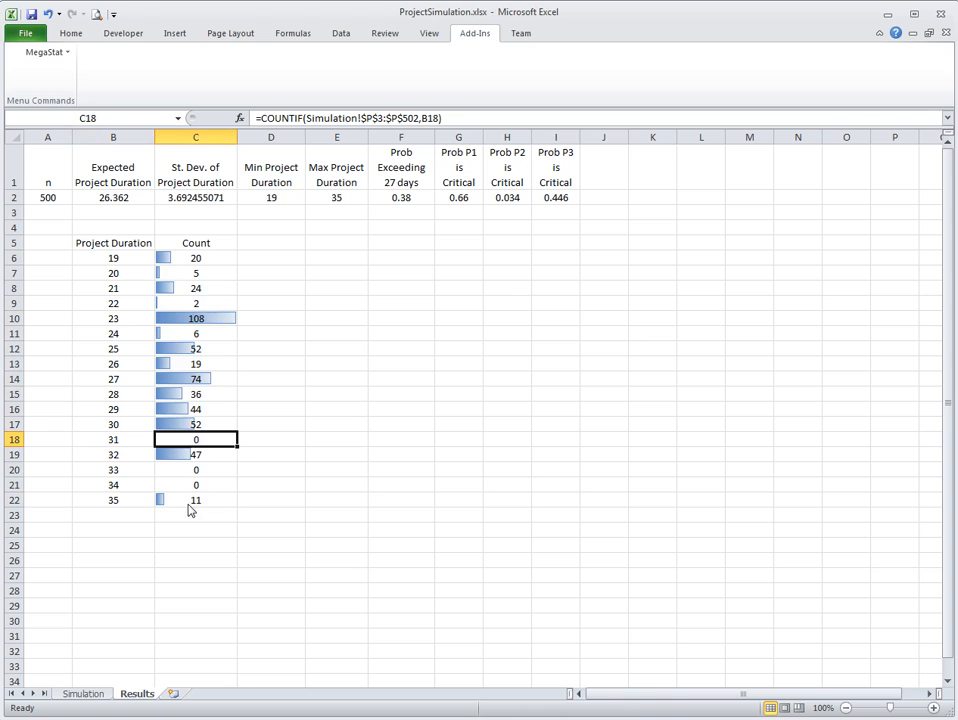
click(196, 500)
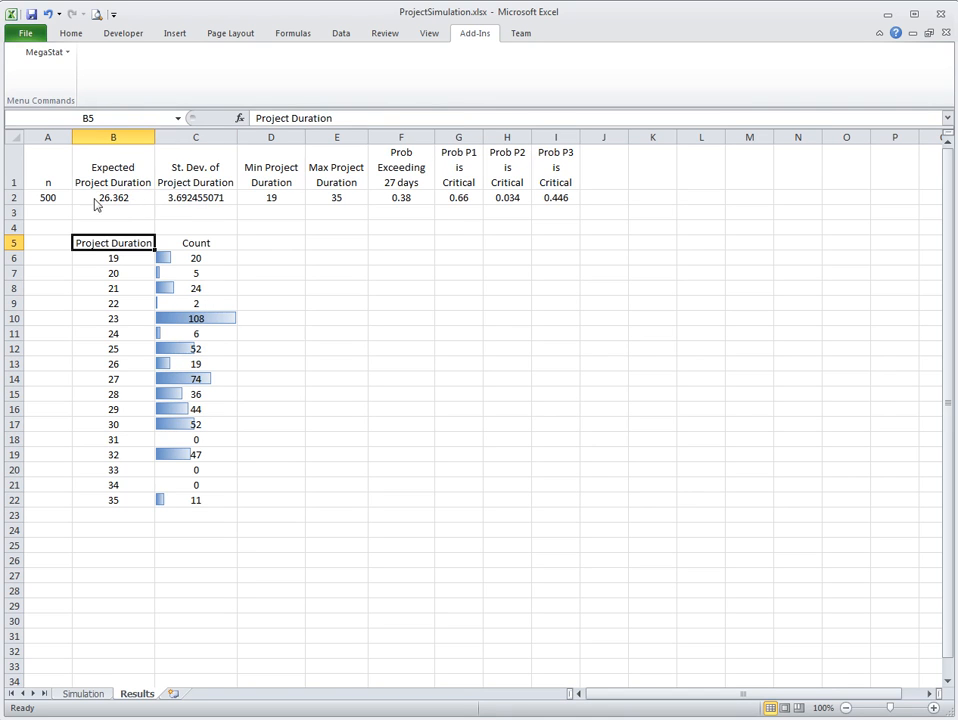
click(112, 198)
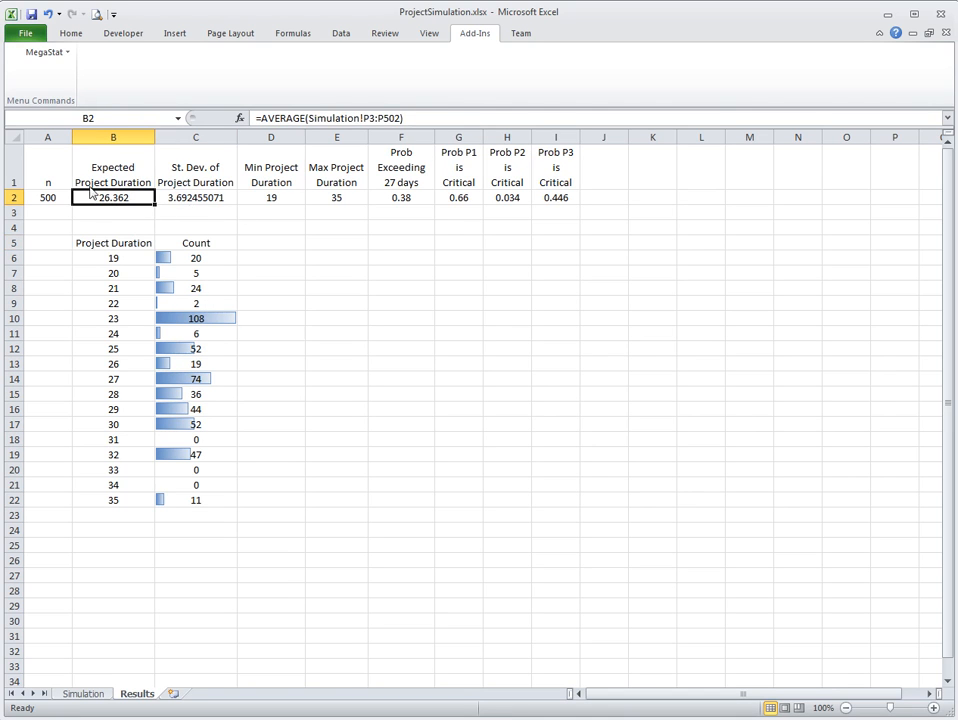
mouse_move(106, 228)
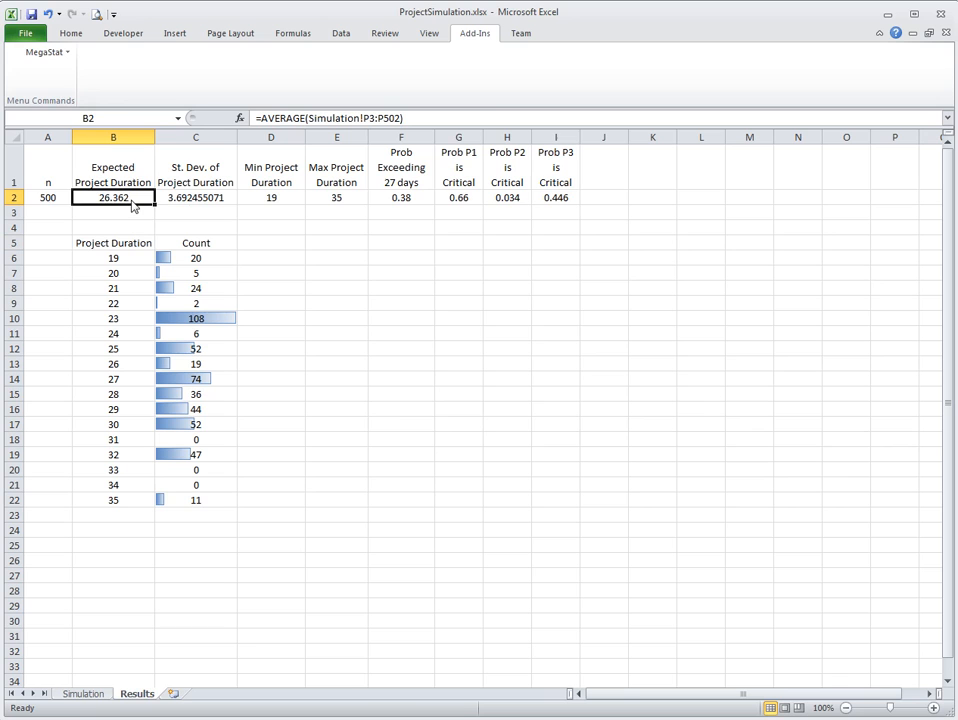
mouse_move(110, 212)
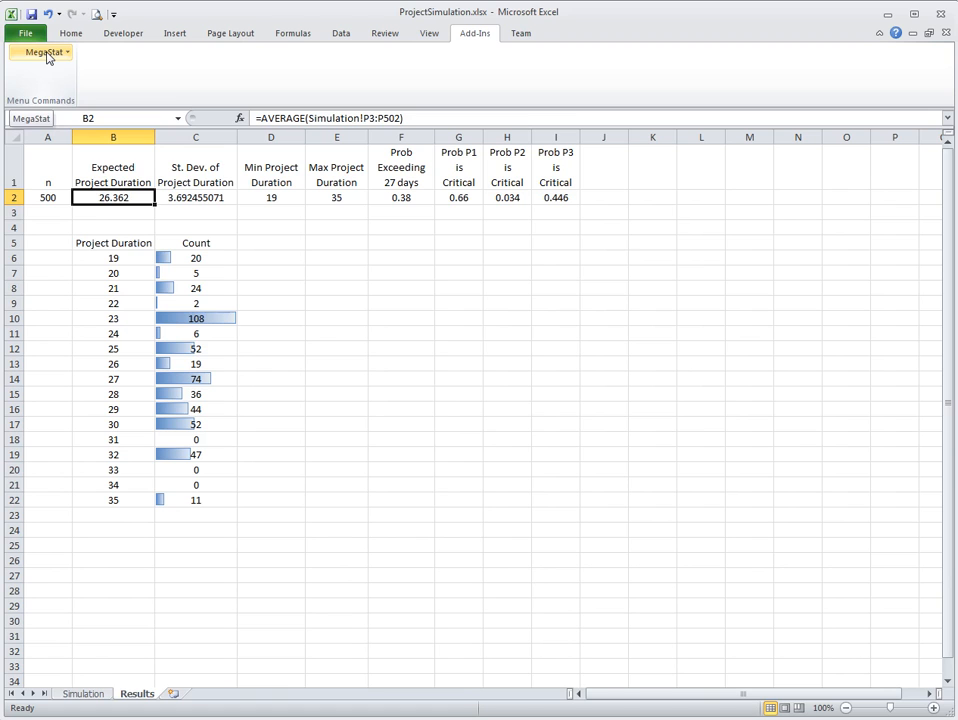
In MegaStat, preview the mean interval from 26.362, sd 3.692, n 500 at 95%: 26.038 to 26.686
click(42, 52)
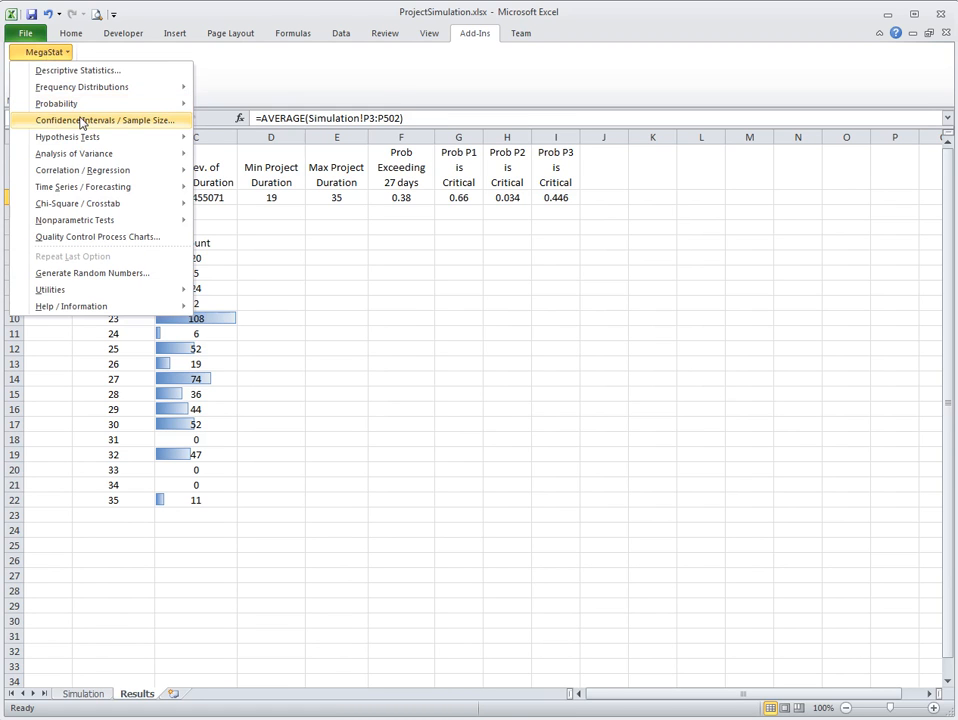
click(108, 120)
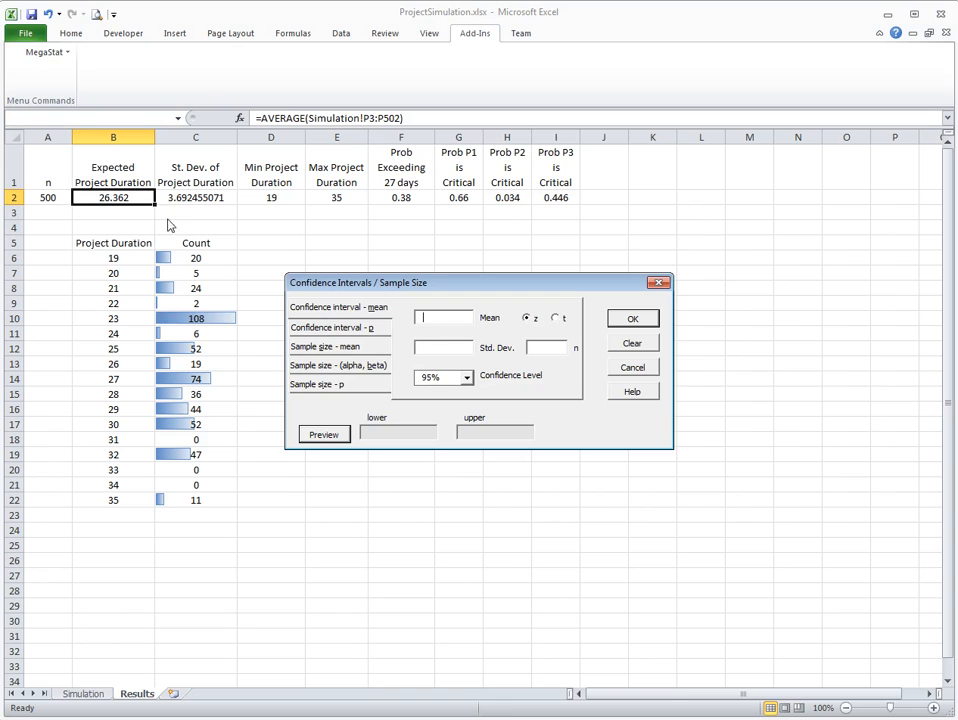
text(26.362)
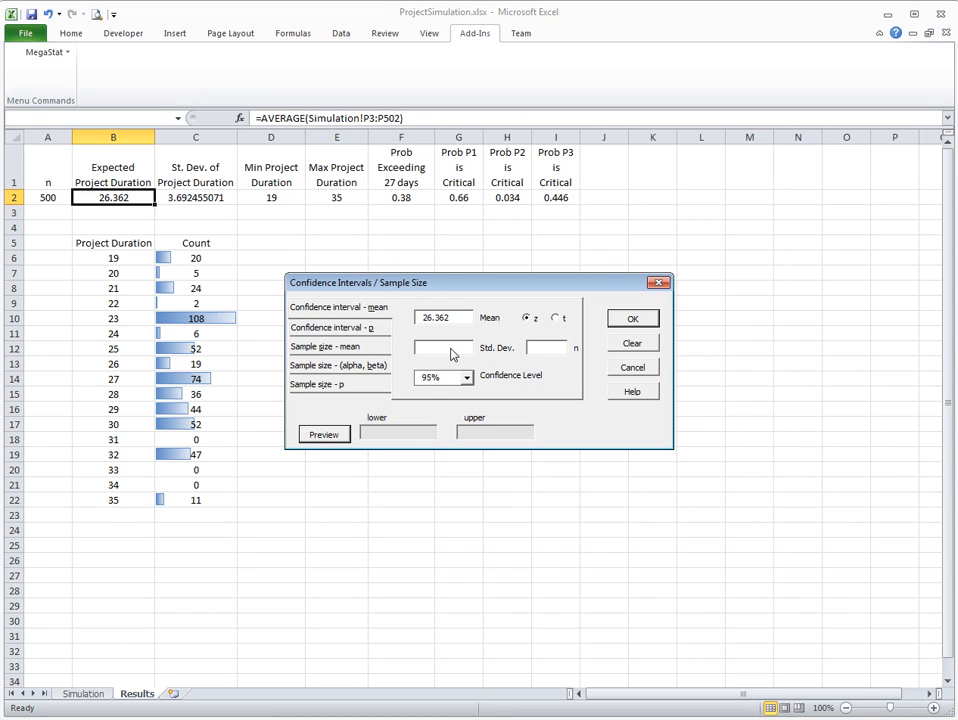
text(3.692)
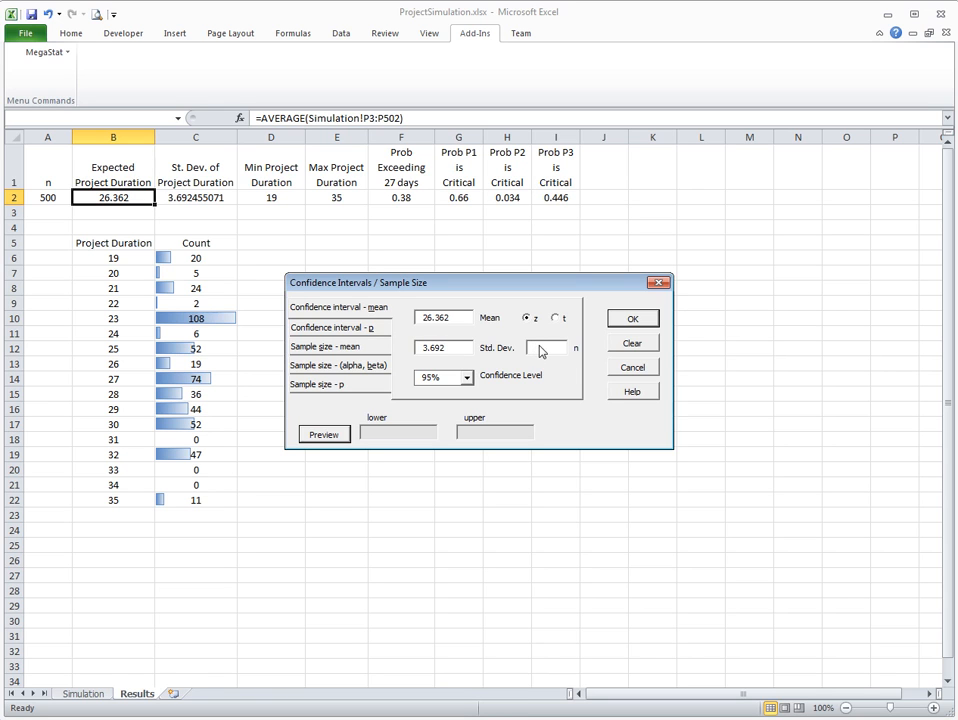
click(560, 318)
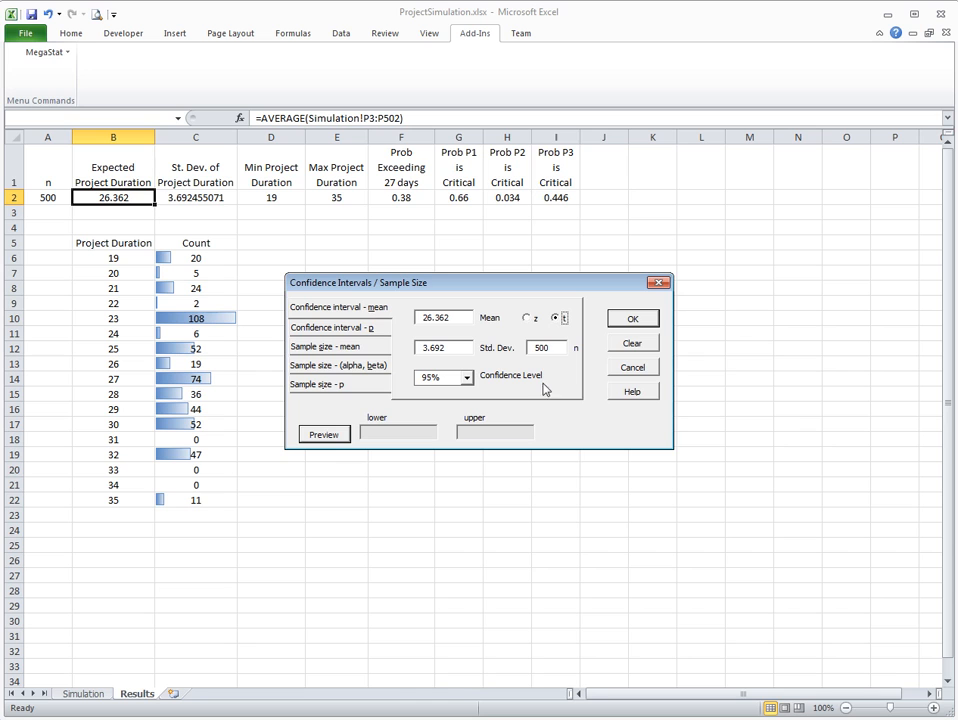
click(324, 434)
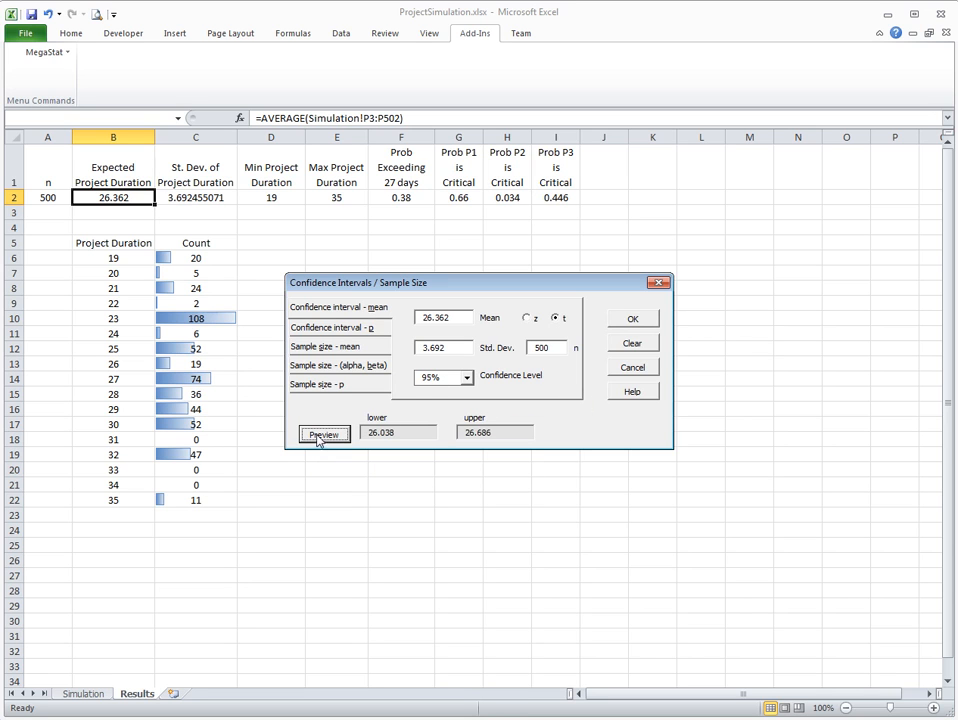
mouse_move(368, 442)
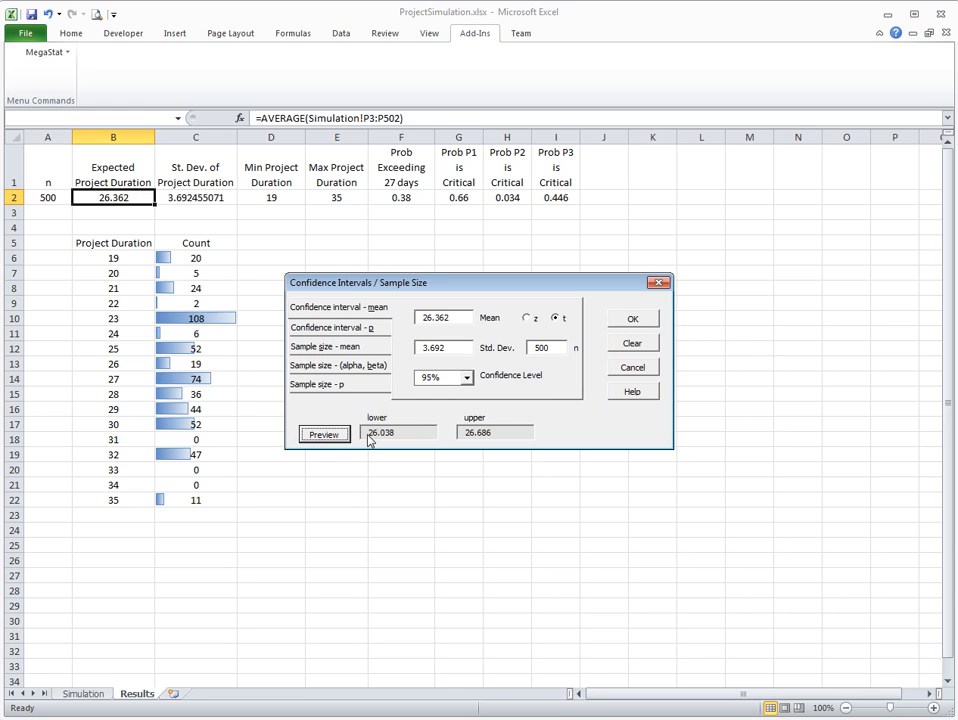
triple_click(398, 432)
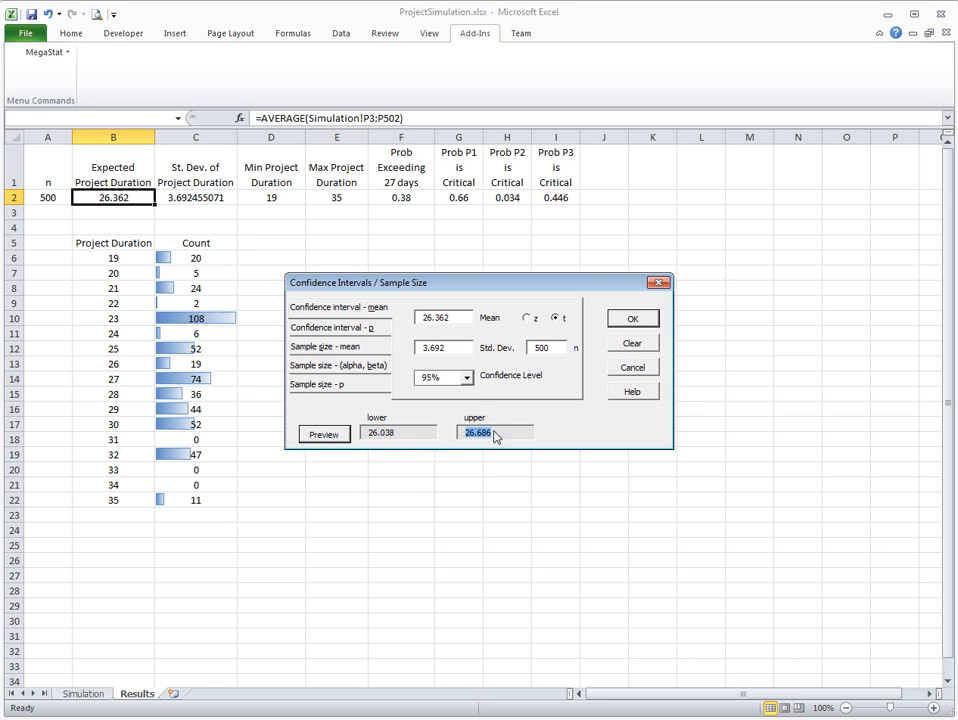
mouse_move(468, 382)
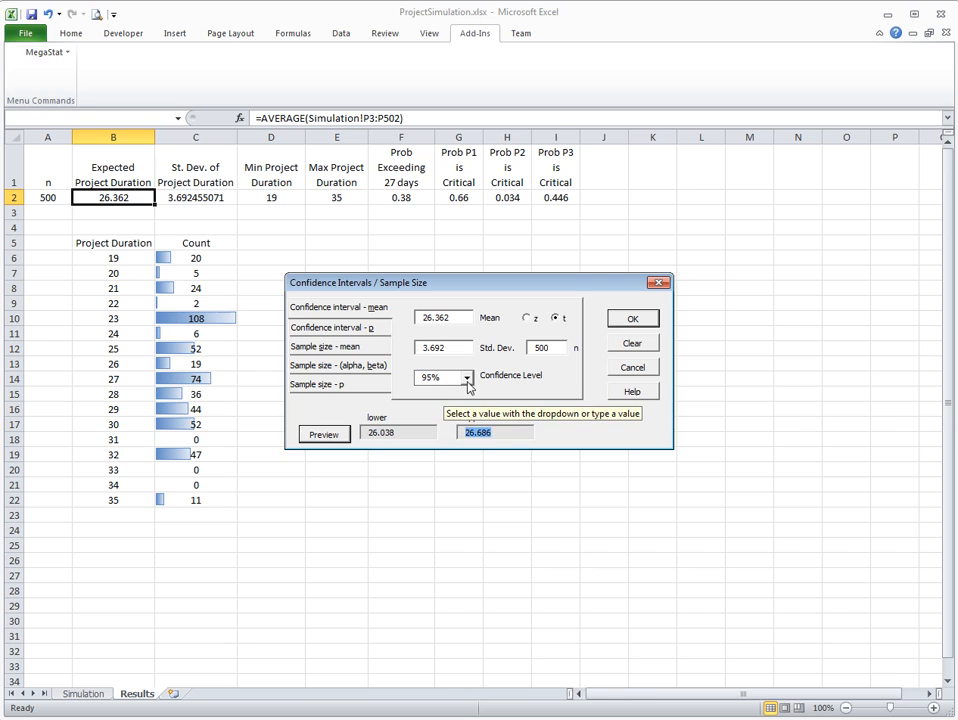
mouse_move(470, 388)
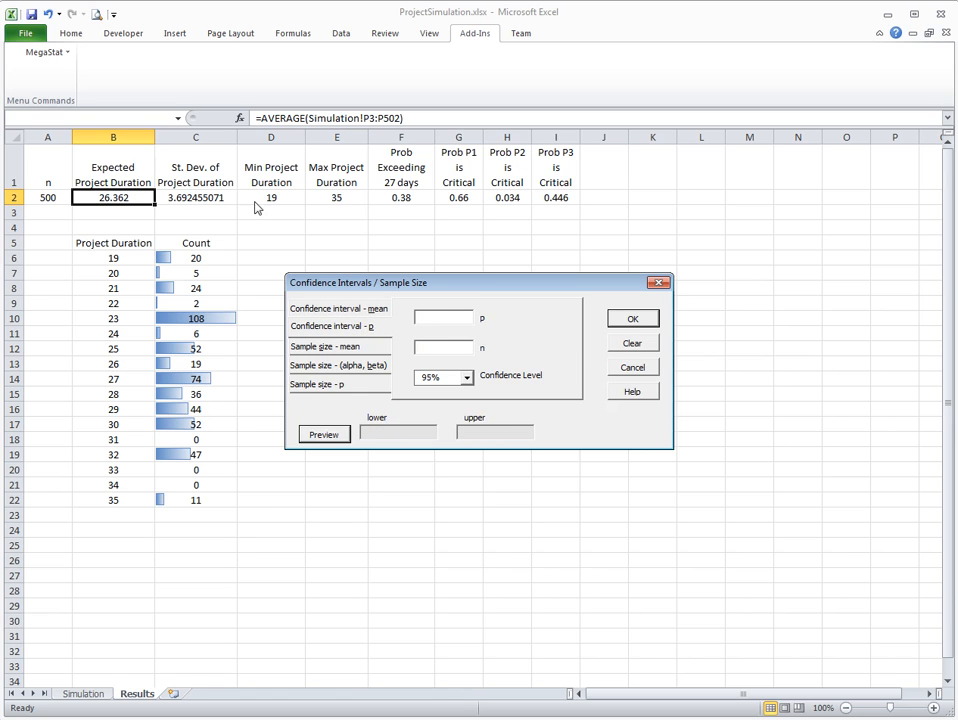
mouse_move(388, 206)
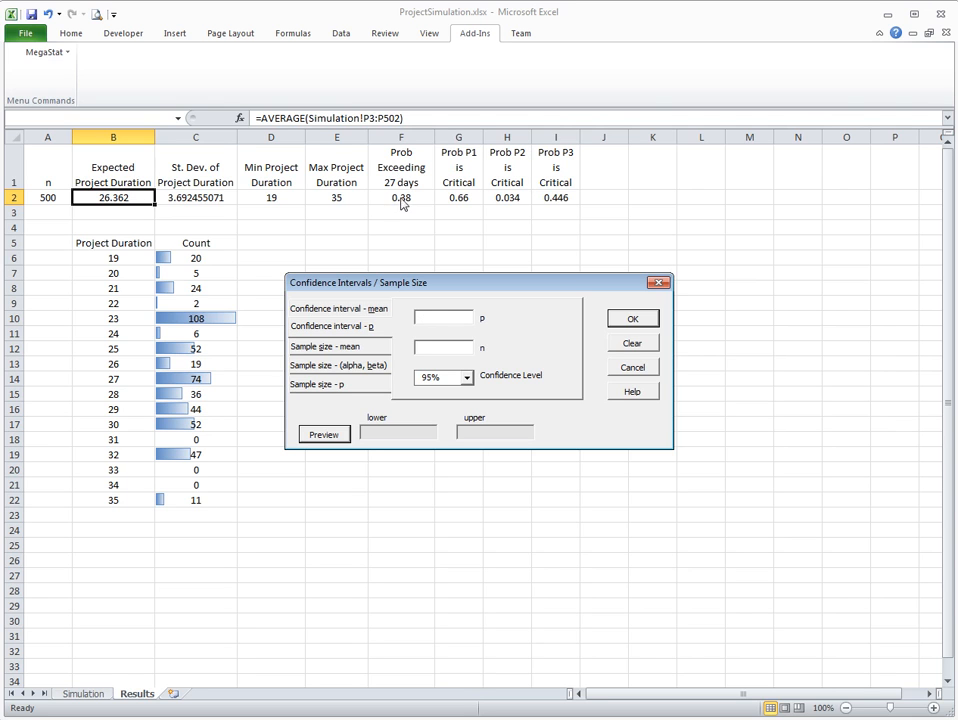
Preview the 95% interval for proportion 0.38 with n 500 (0.337 to 0.423), then cancel MegaStat and select A1
click(442, 316)
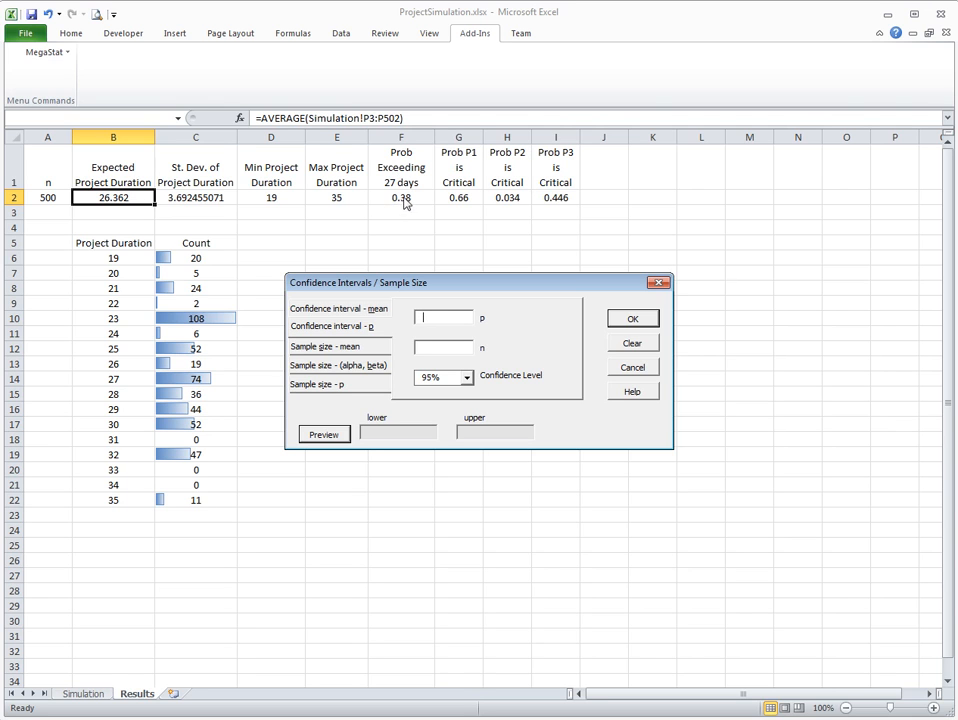
mouse_move(450, 292)
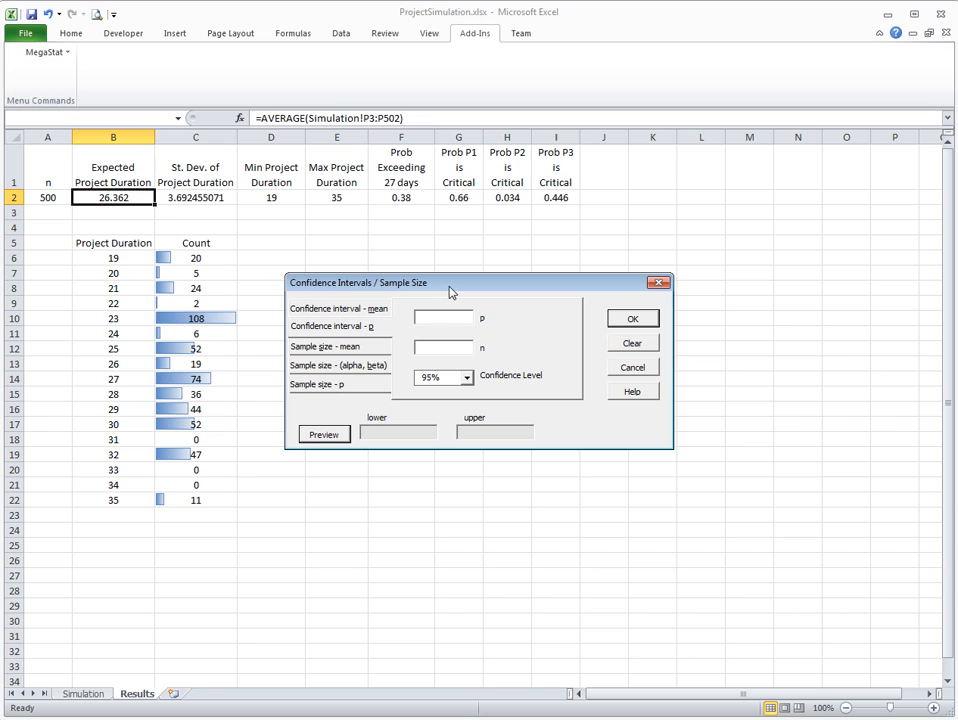
mouse_move(462, 330)
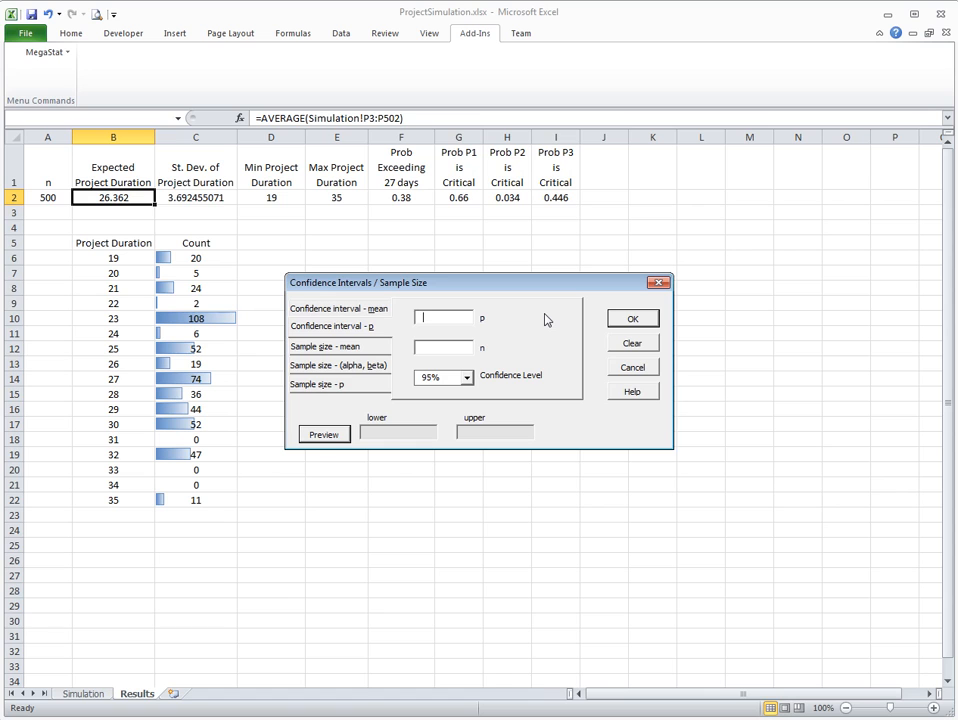
text(03)
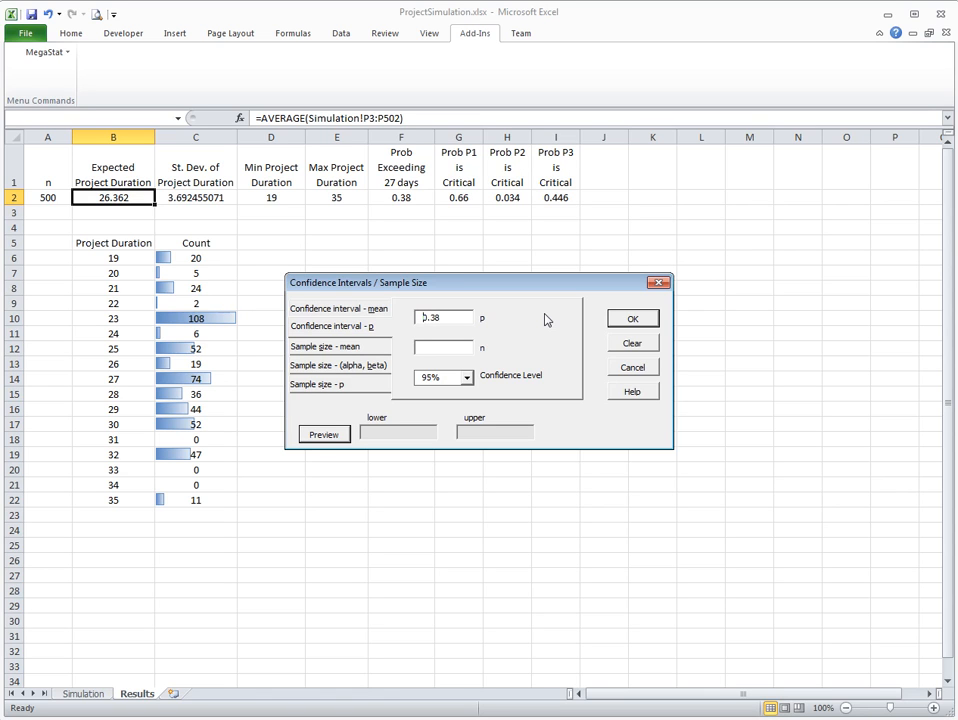
text(500)
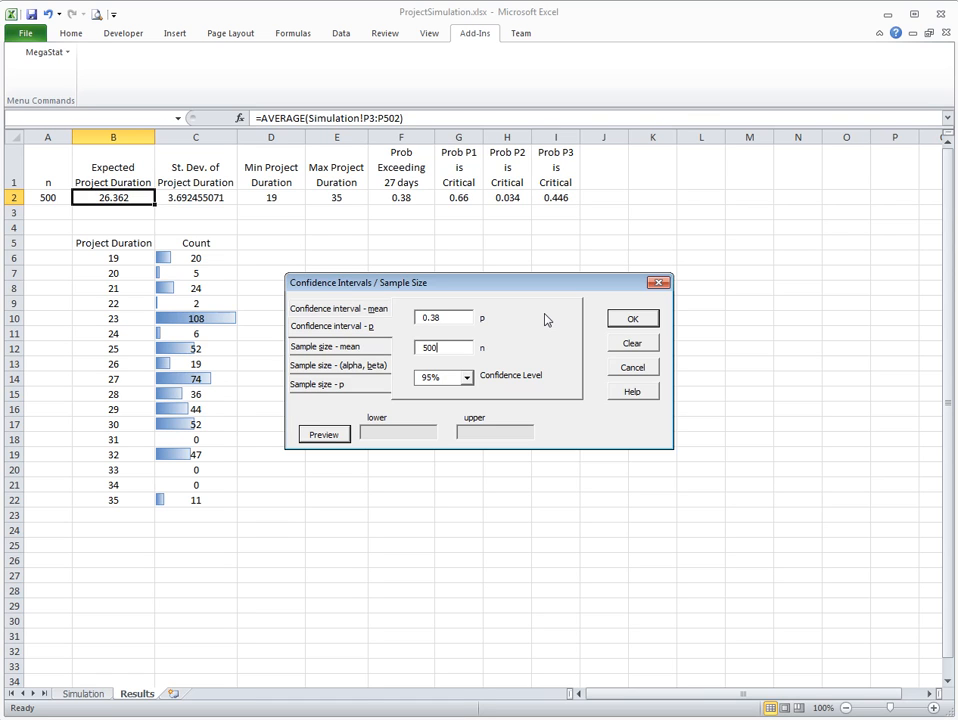
click(324, 434)
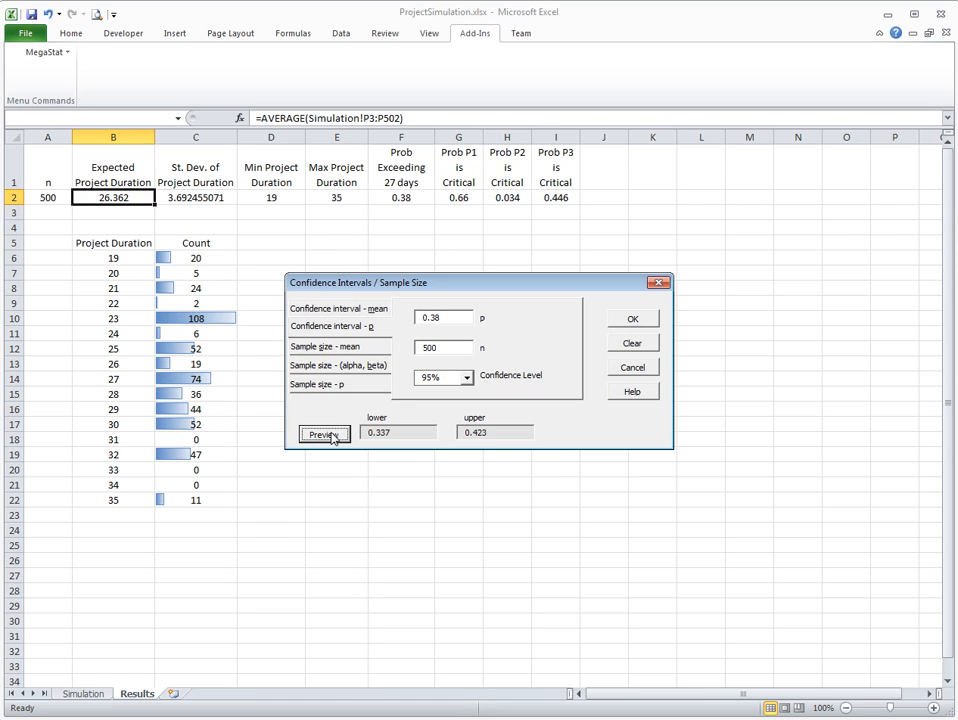
mouse_move(388, 442)
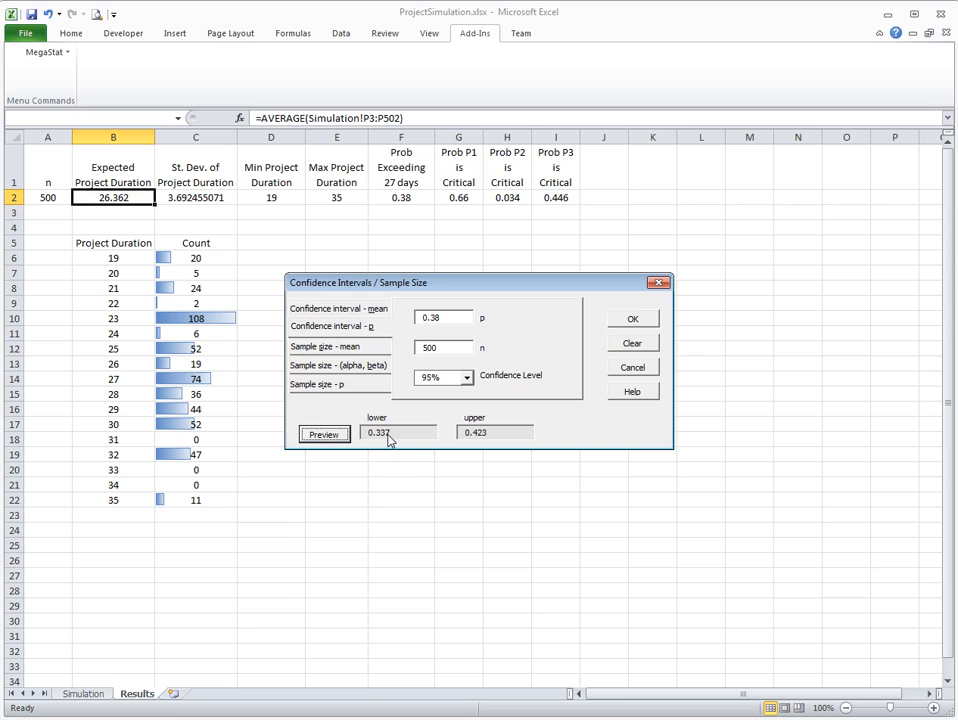
mouse_move(372, 440)
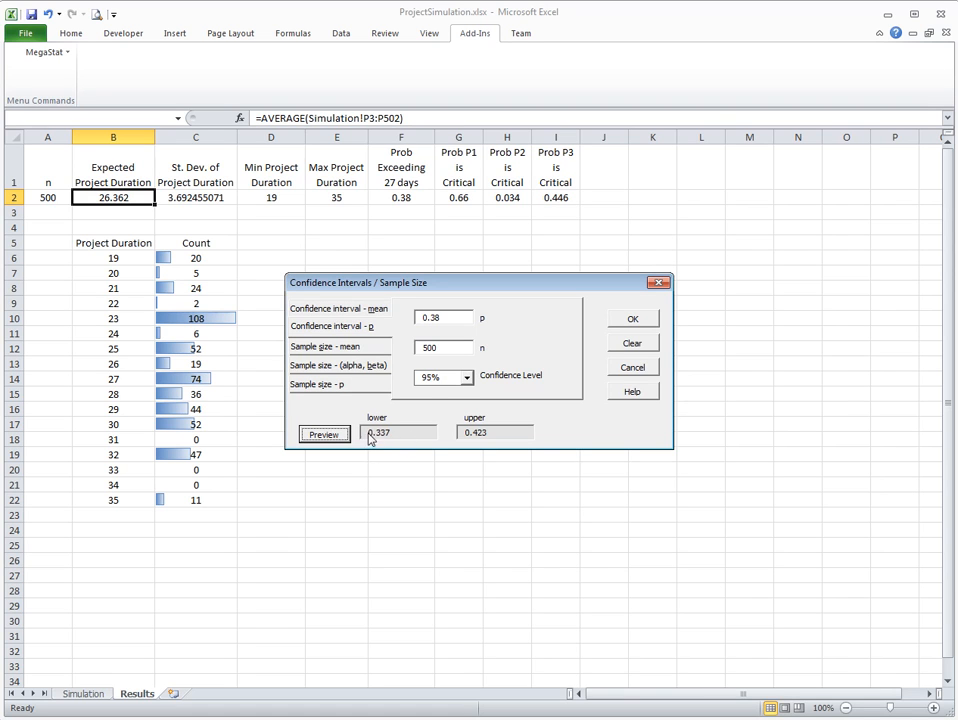
mouse_move(384, 442)
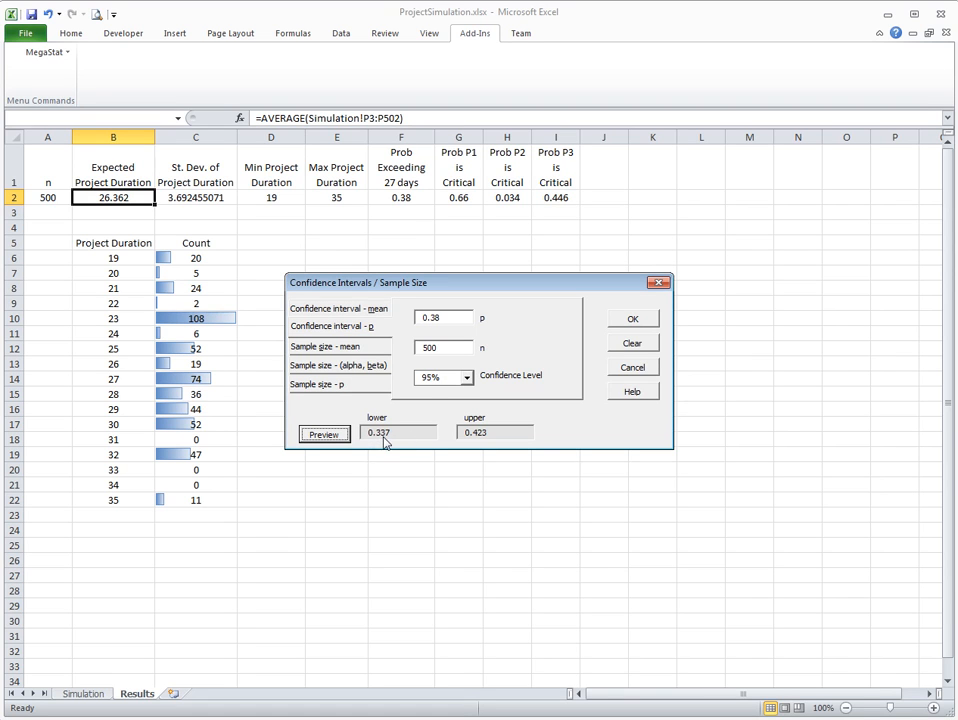
mouse_move(478, 440)
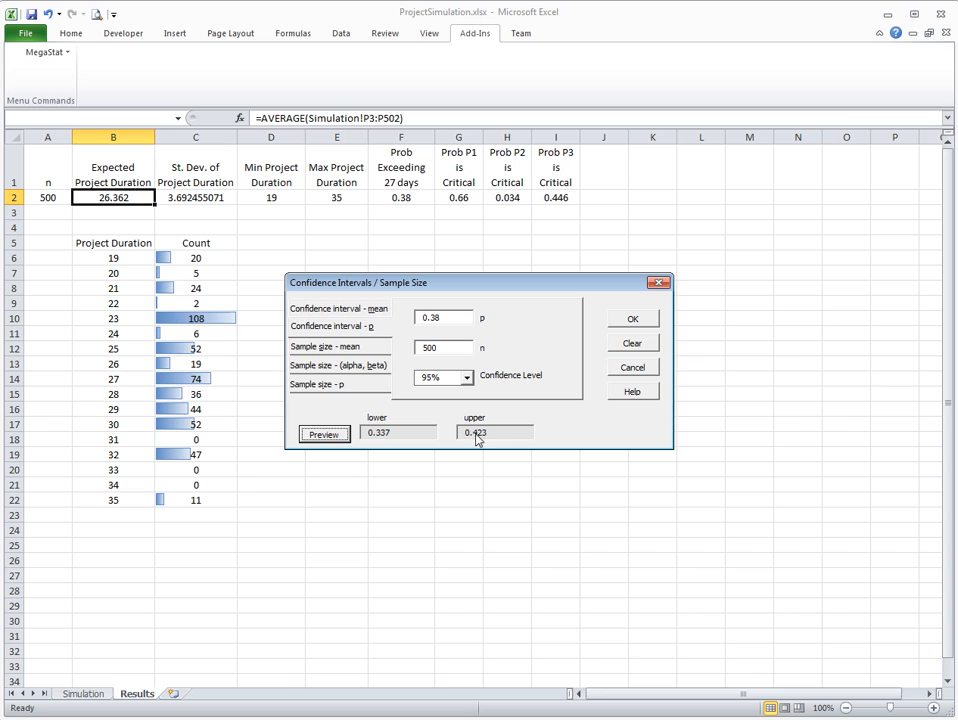
mouse_move(460, 400)
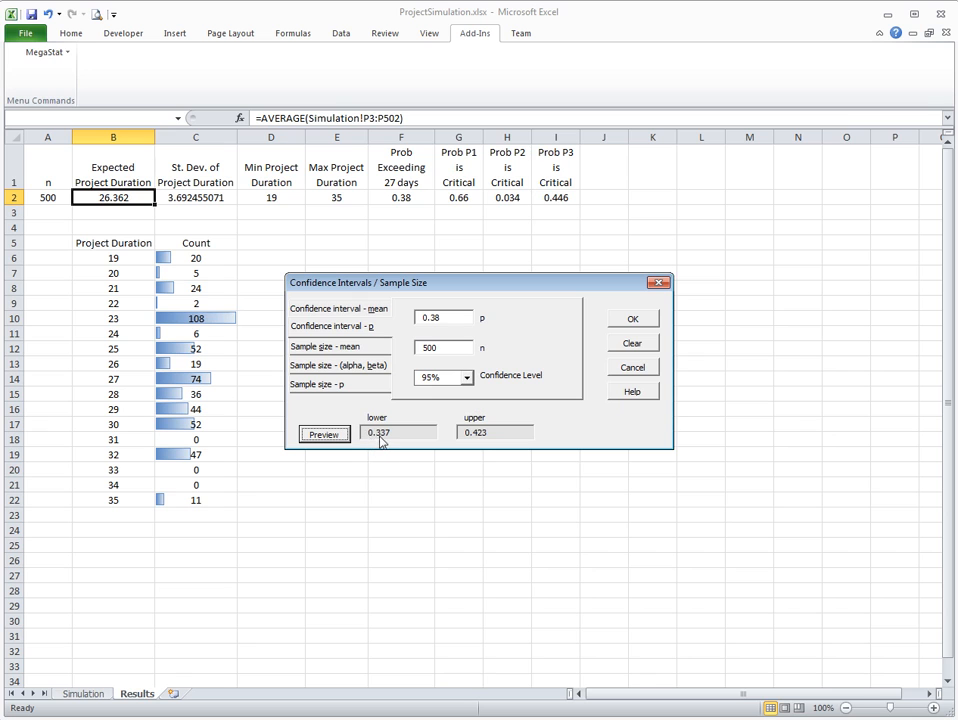
mouse_move(382, 440)
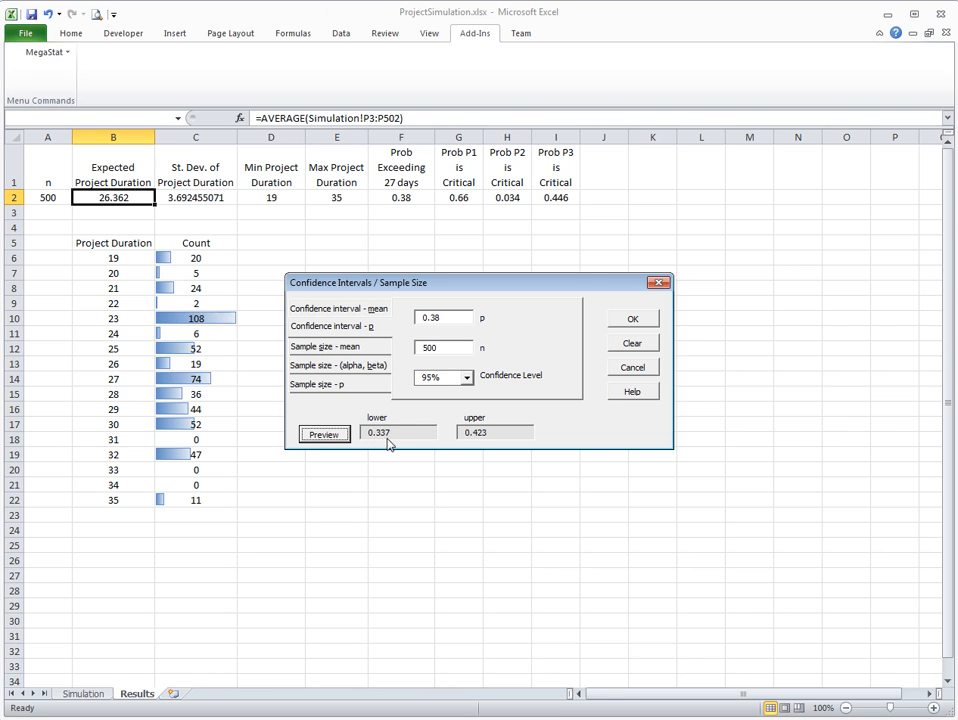
mouse_move(376, 440)
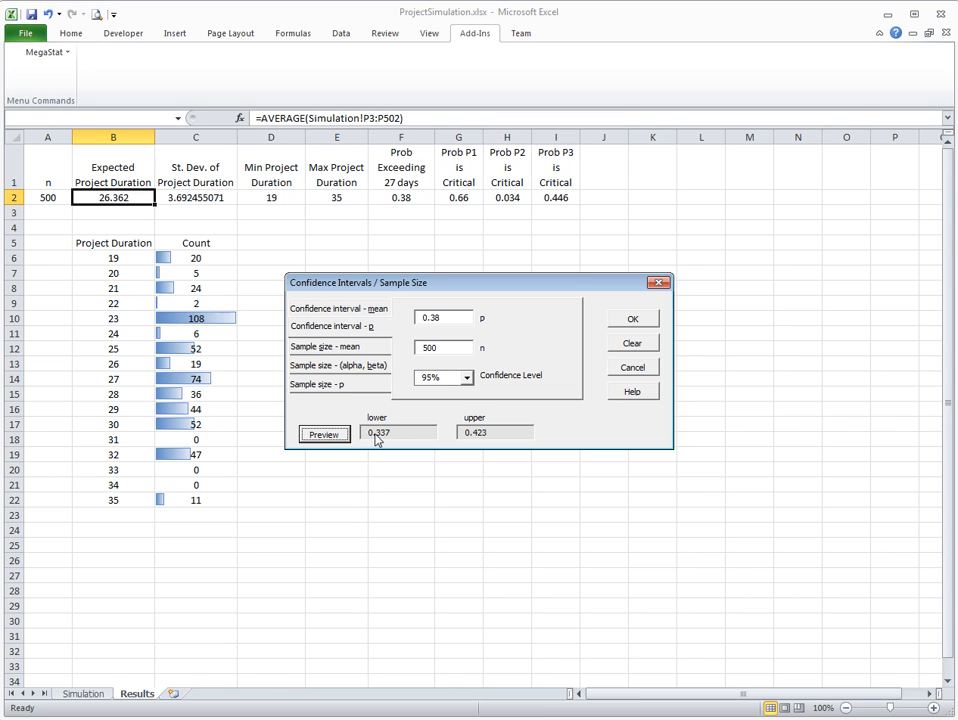
mouse_move(356, 438)
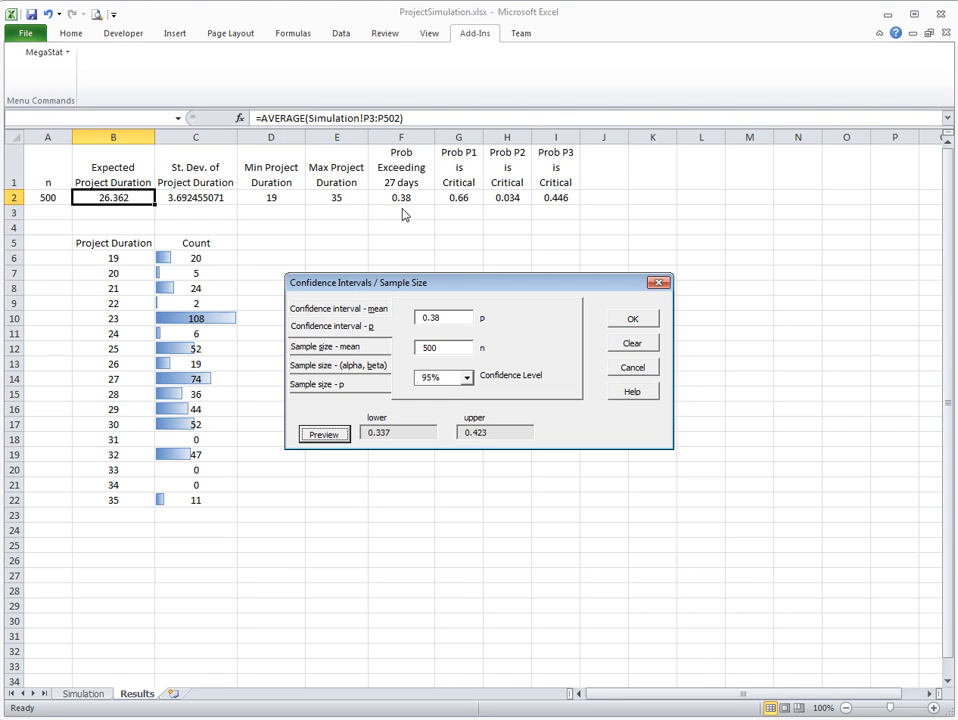
click(632, 368)
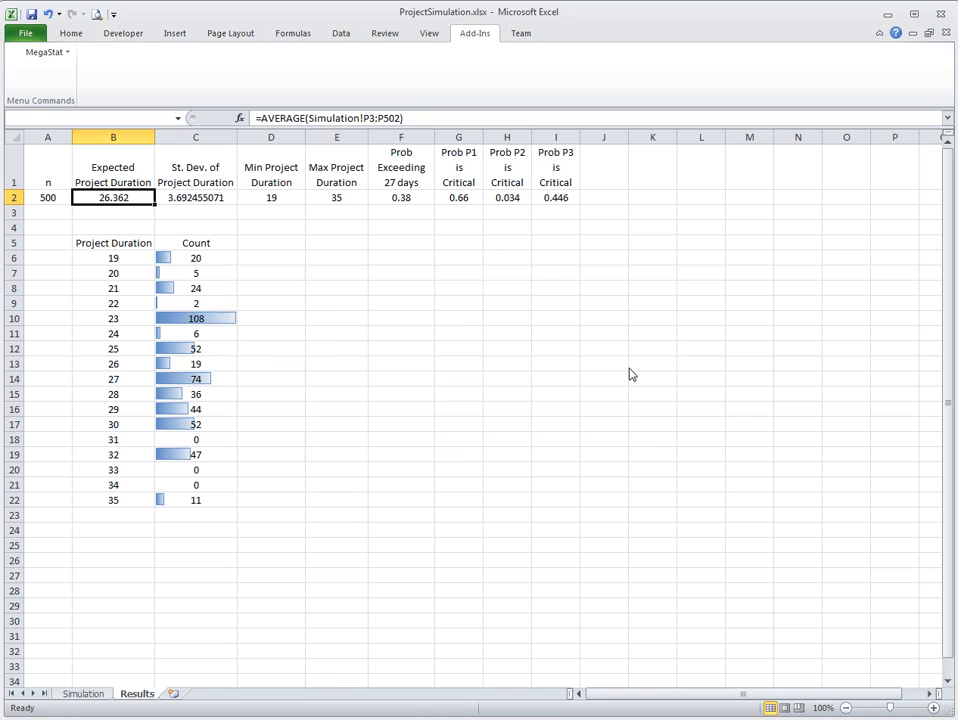
click(48, 166)
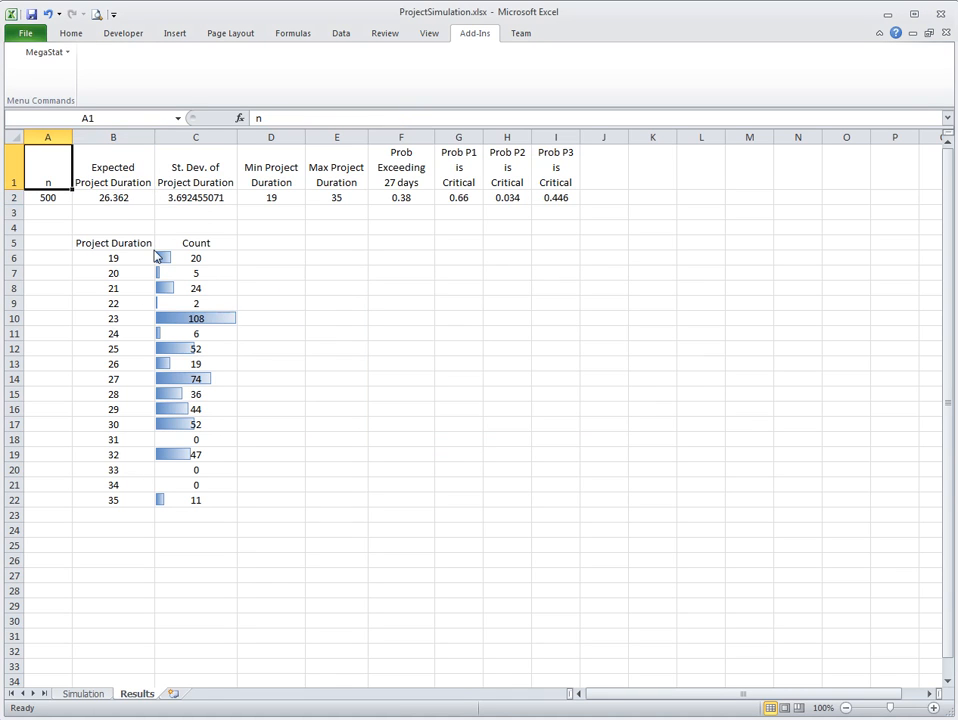
mouse_move(254, 276)
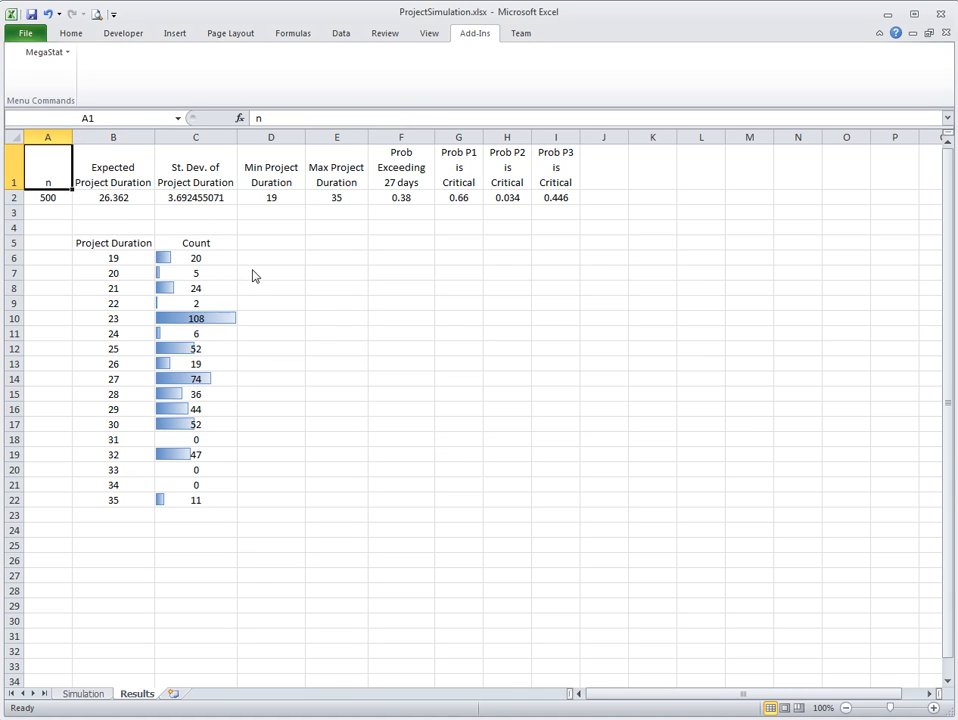